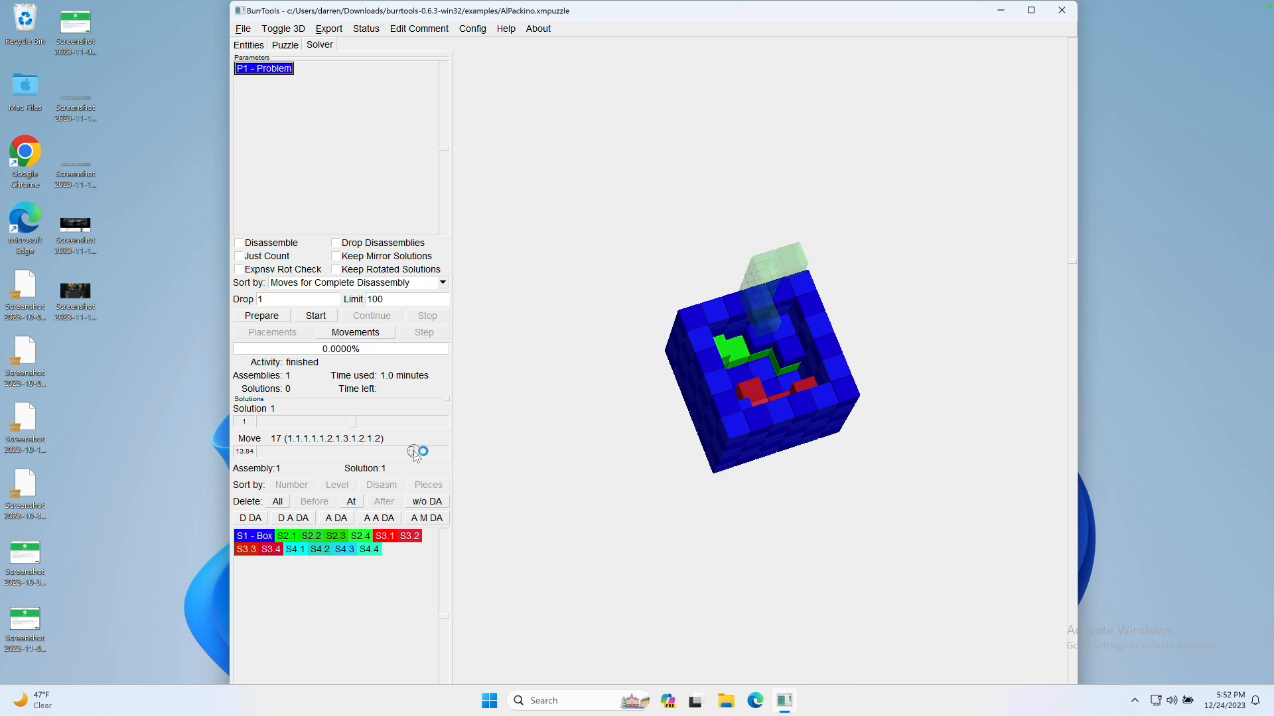
- Scrub the disassembly animation of the solved packing puzzle before leaving for the browser
{"action": "left_click_drag", "start_coordinate": [417, 451], "coordinate": [386, 451]}
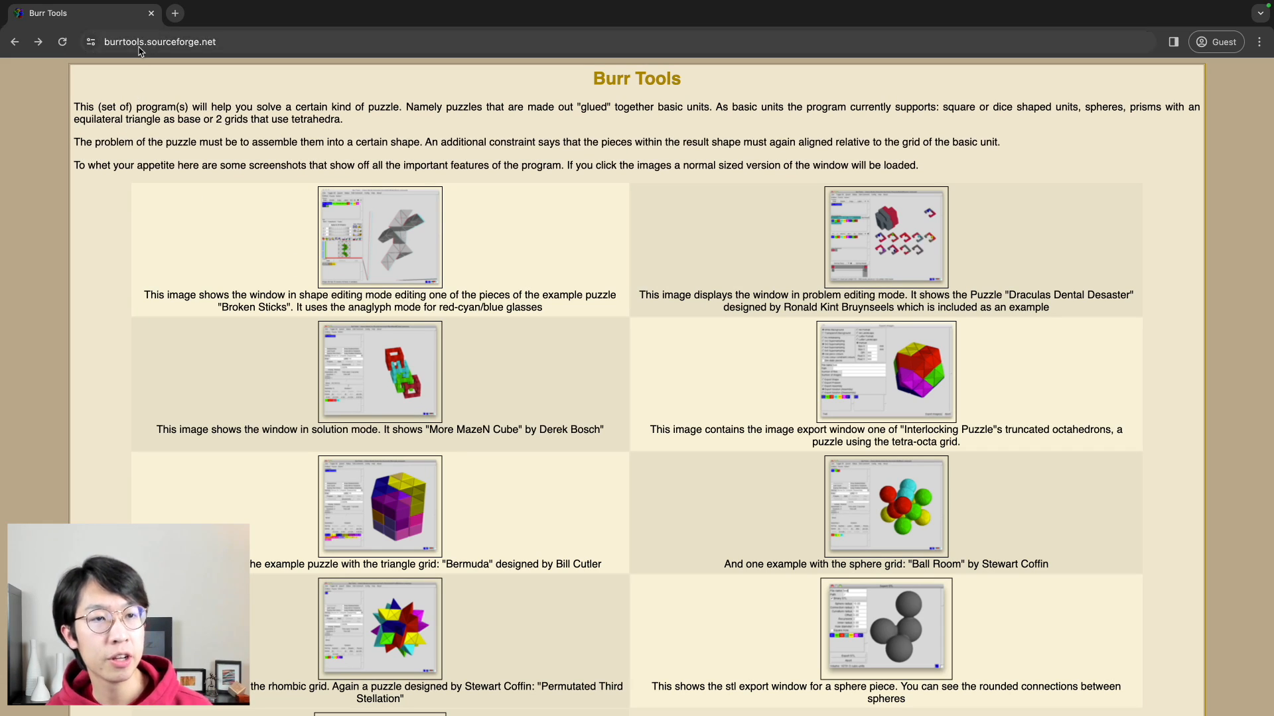
- Scroll the BurrTools SourceForge page down through its screenshots to the feature list
{"action": "left_click", "coordinate": [159, 41]}
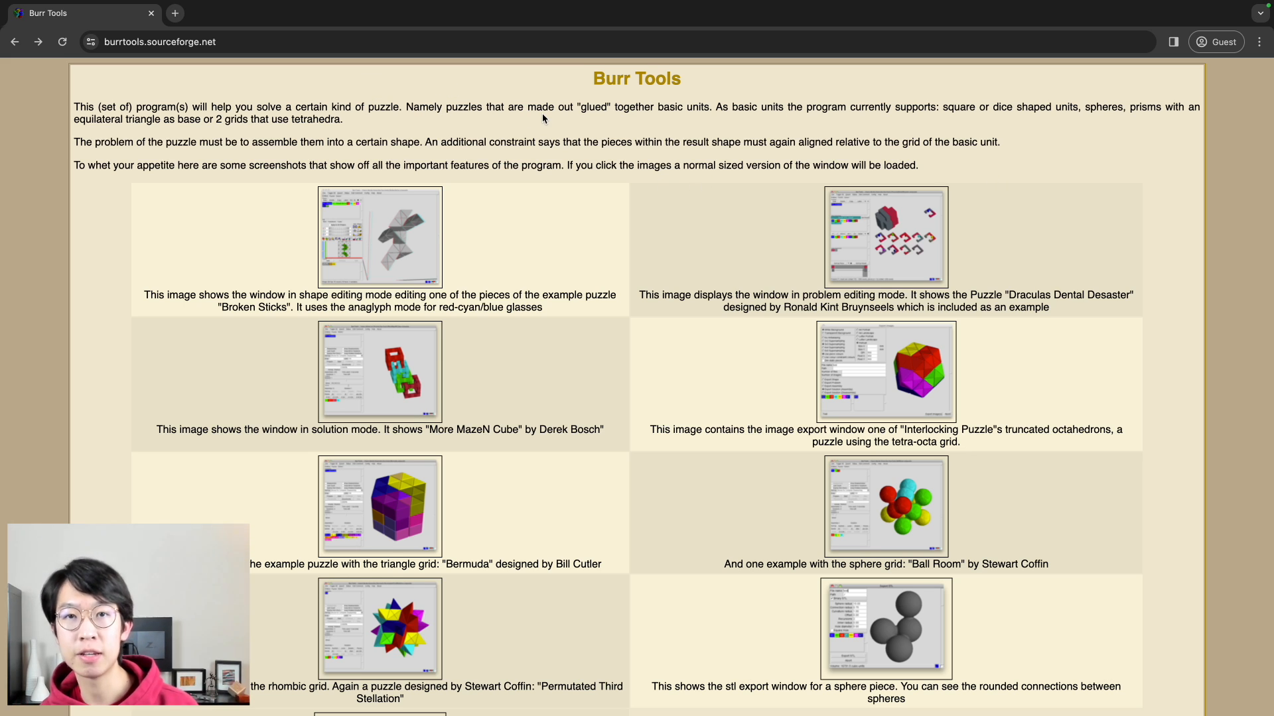
{"action": "mouse_move", "coordinate": [410, 394]}
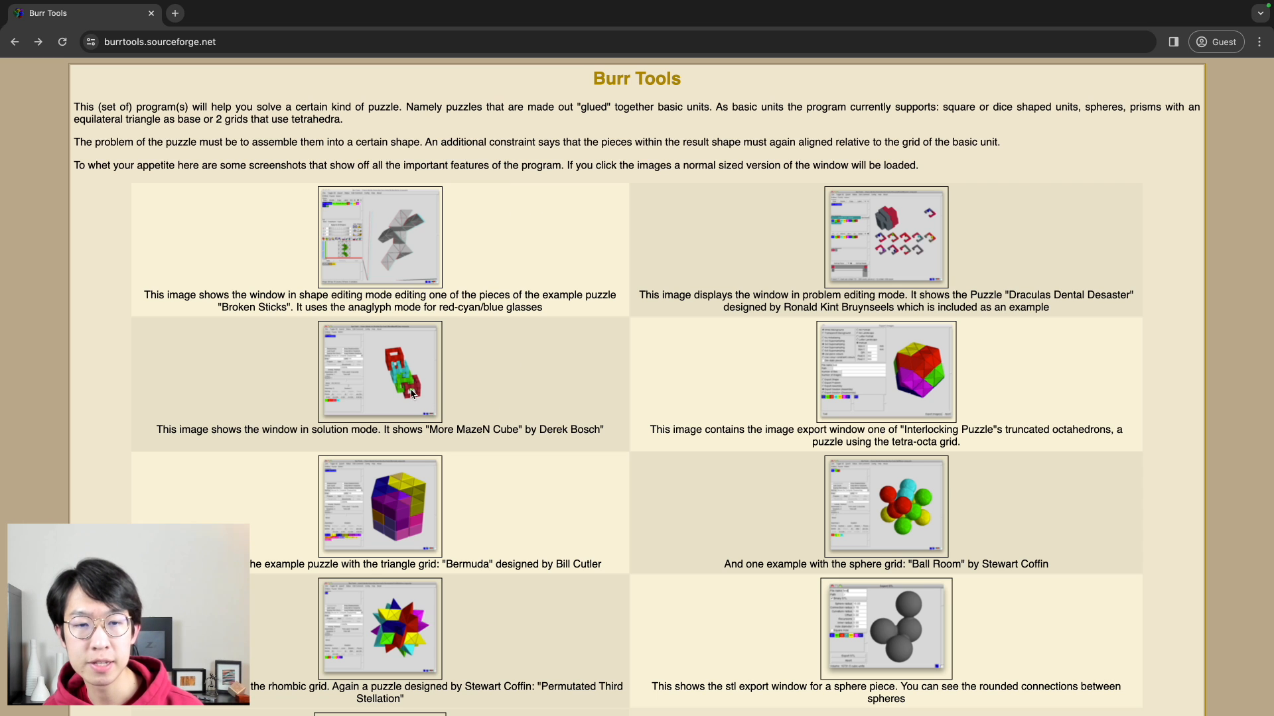
{"action": "scroll", "scroll_direction": "down", "scroll_amount": 3}
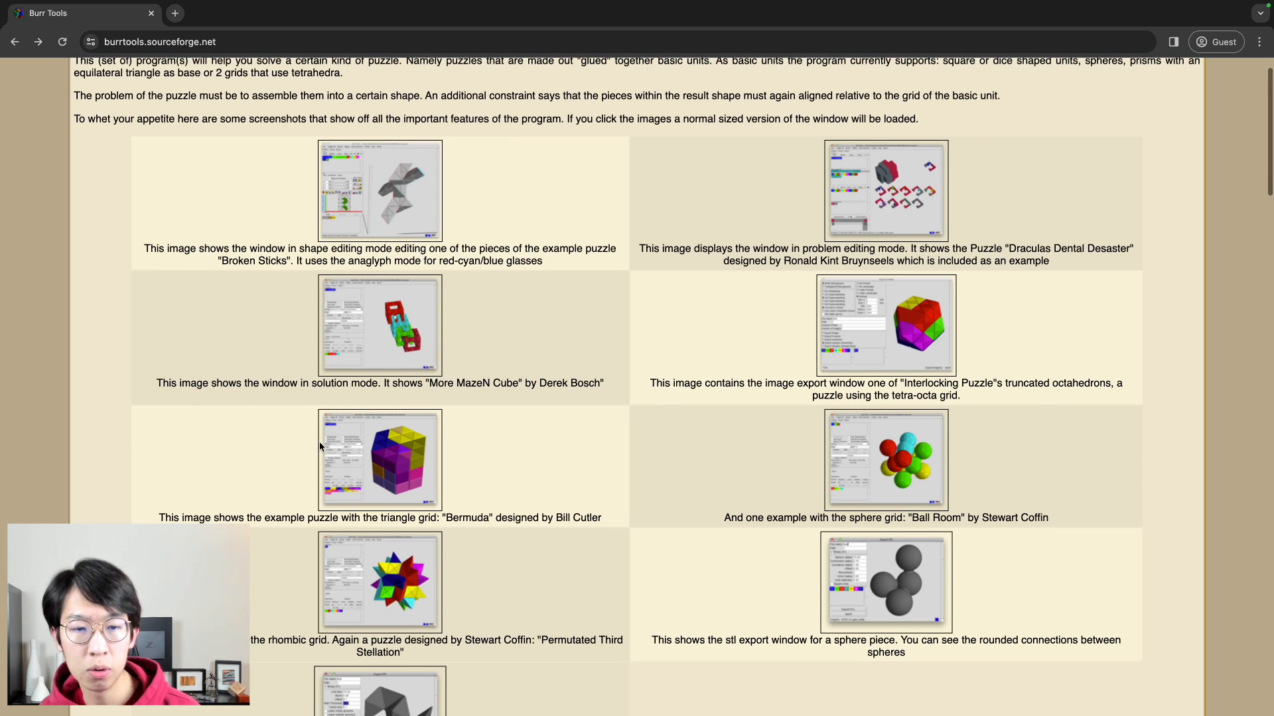
{"action": "scroll", "scroll_direction": "down", "scroll_amount": 3}
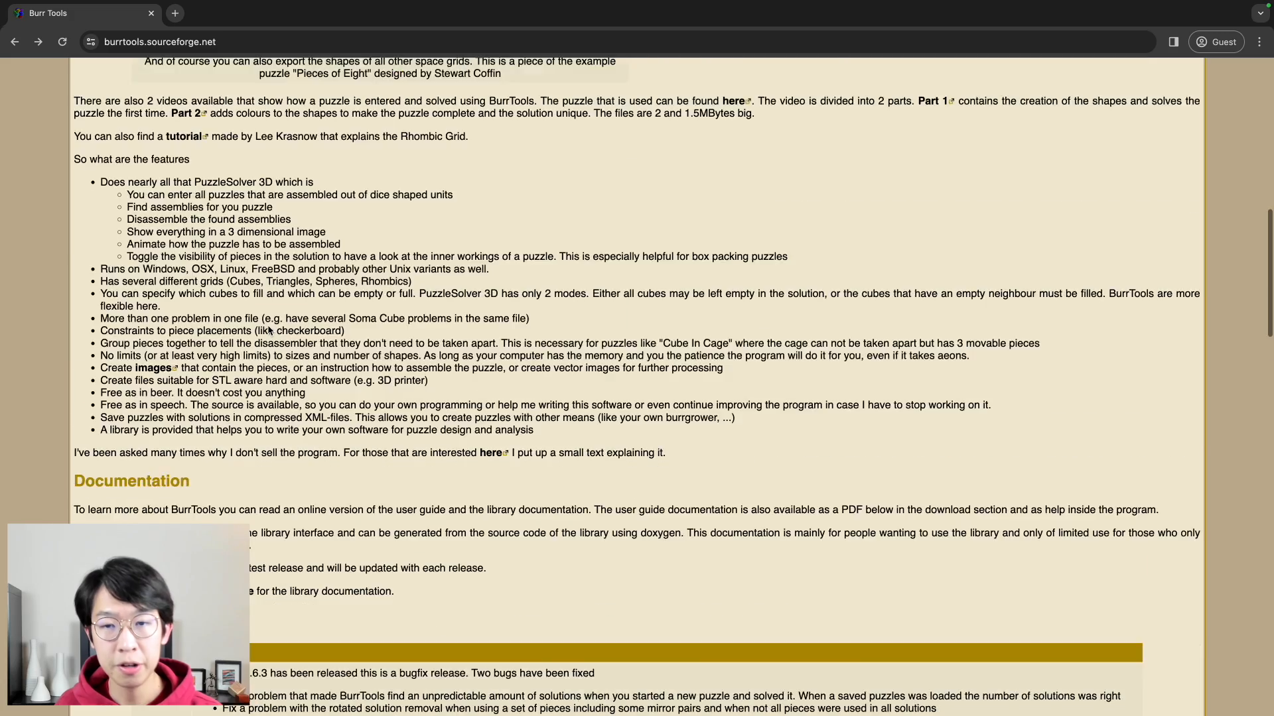
{"action": "scroll", "scroll_direction": "down", "scroll_amount": 3}
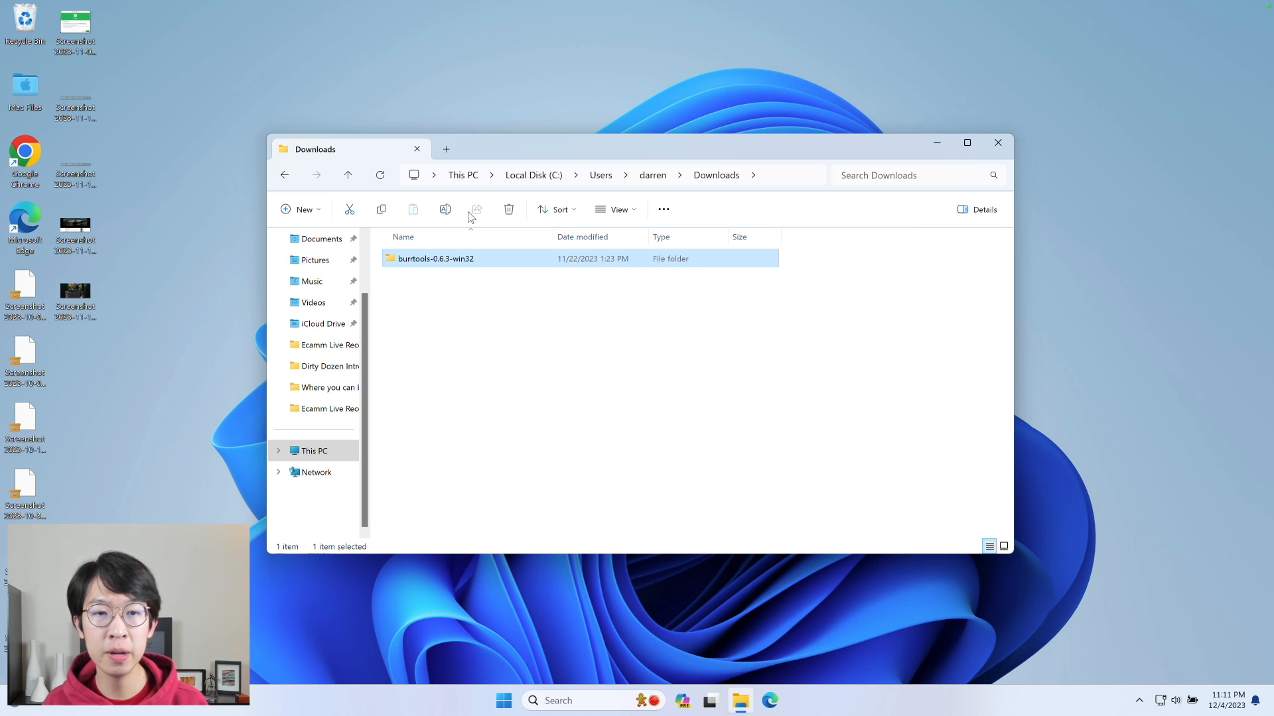
{"action": "mouse_move", "coordinate": [654, 263]}
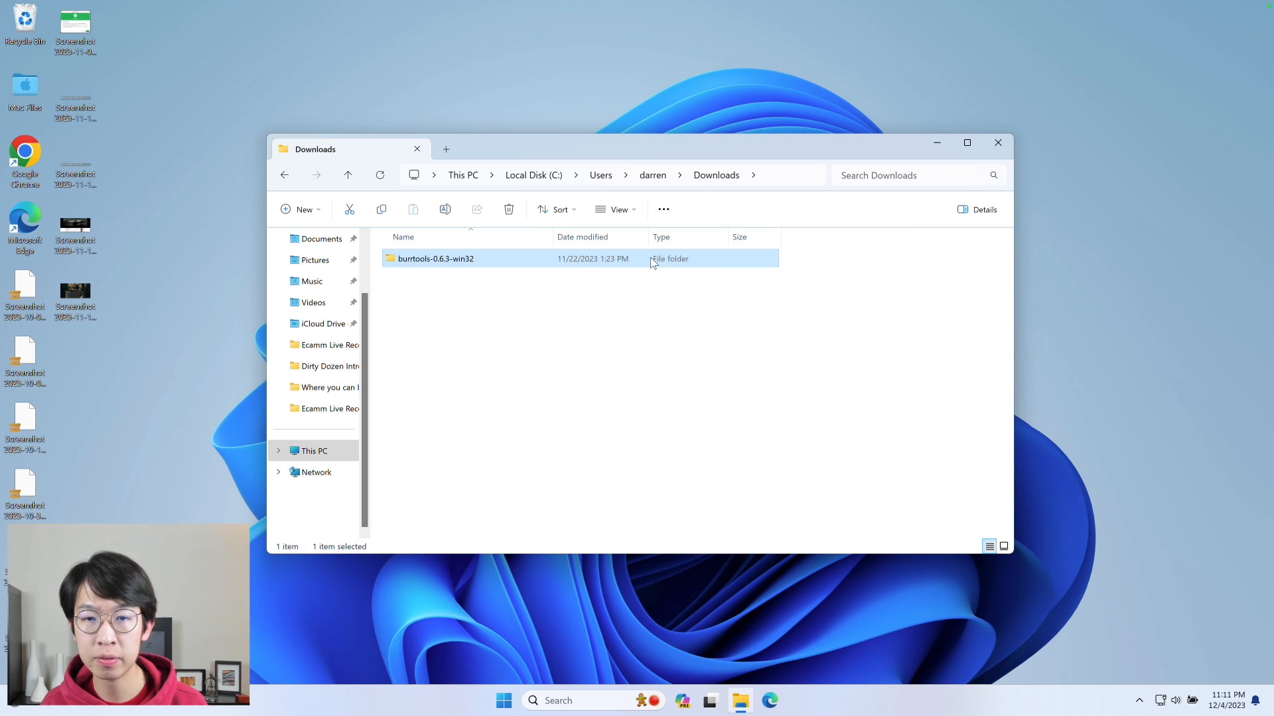
- Enter the burrtools-0.6.3-win32 folder and launch burrGui to get an empty BurrTools window
{"action": "double_click", "coordinate": [435, 259]}
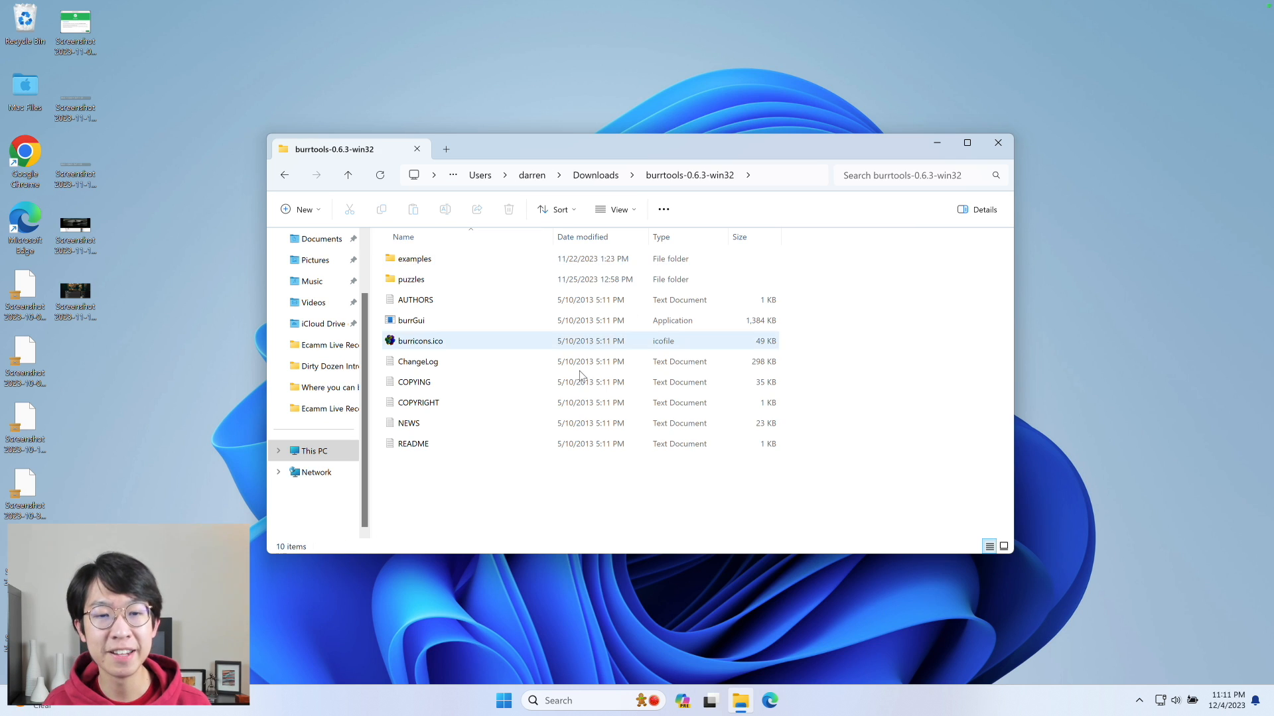
{"action": "left_click", "coordinate": [412, 320]}
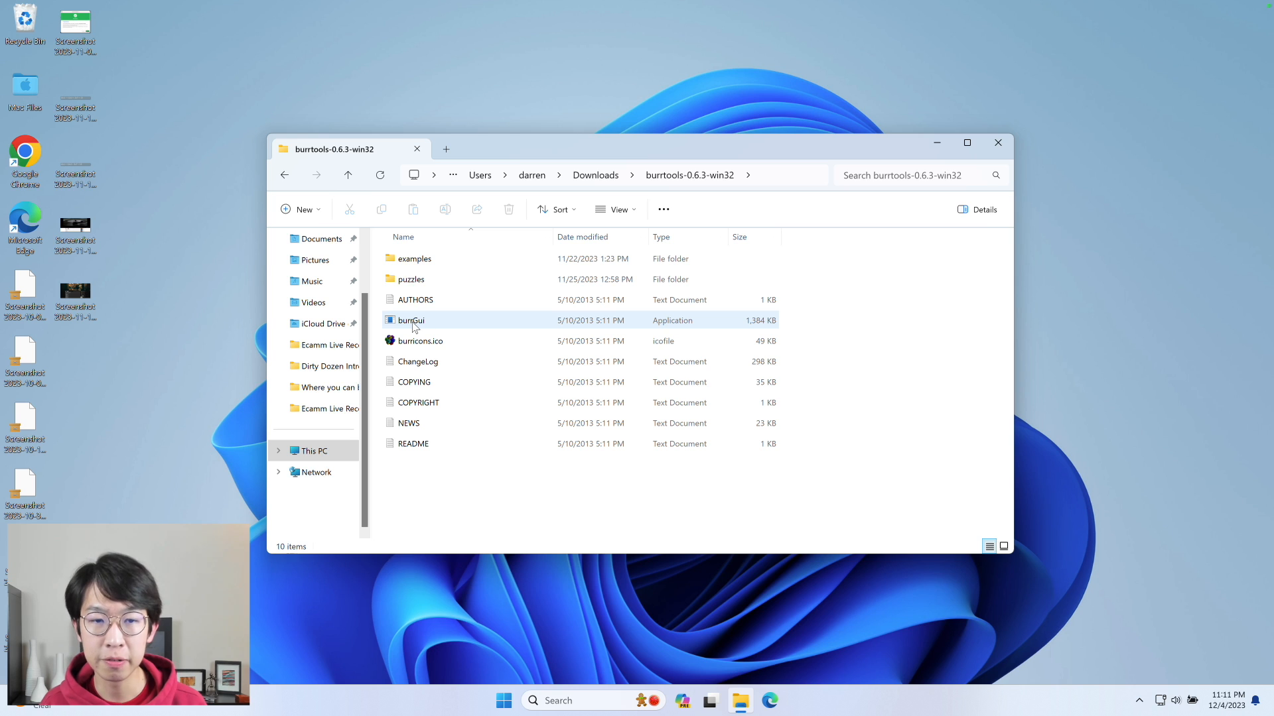
{"action": "double_click", "coordinate": [412, 320]}
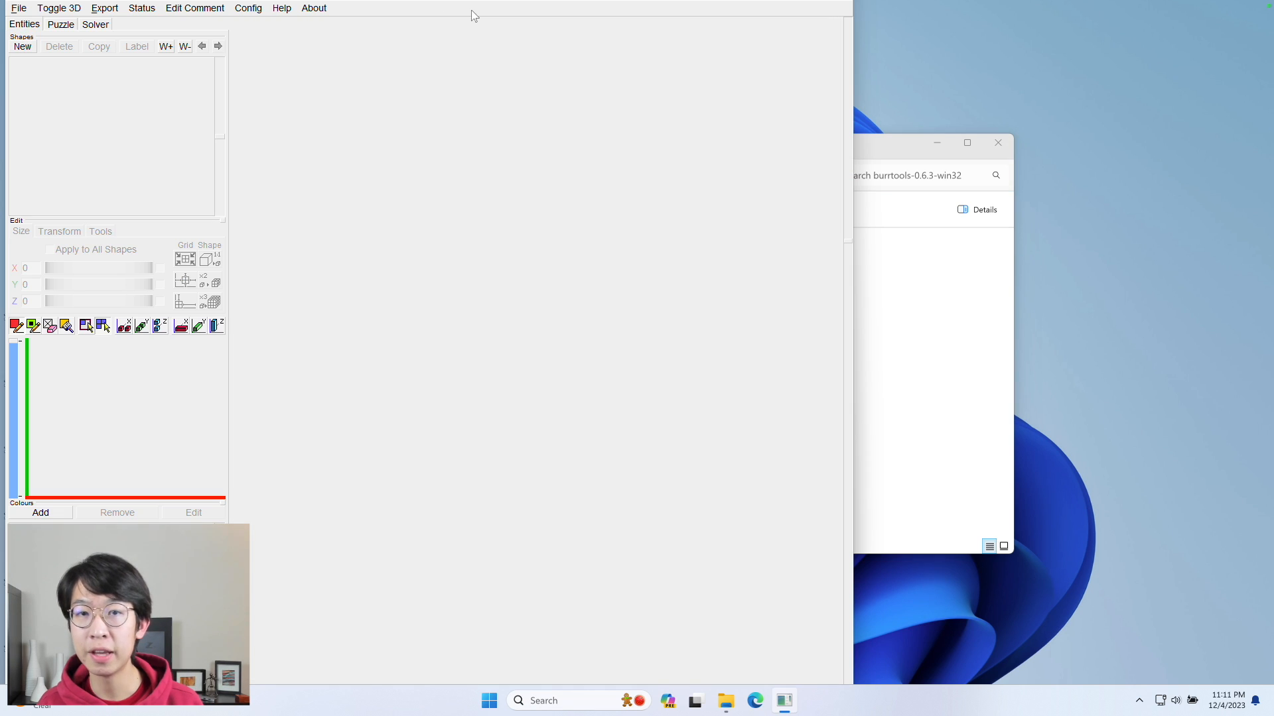
{"action": "mouse_move", "coordinate": [500, 167]}
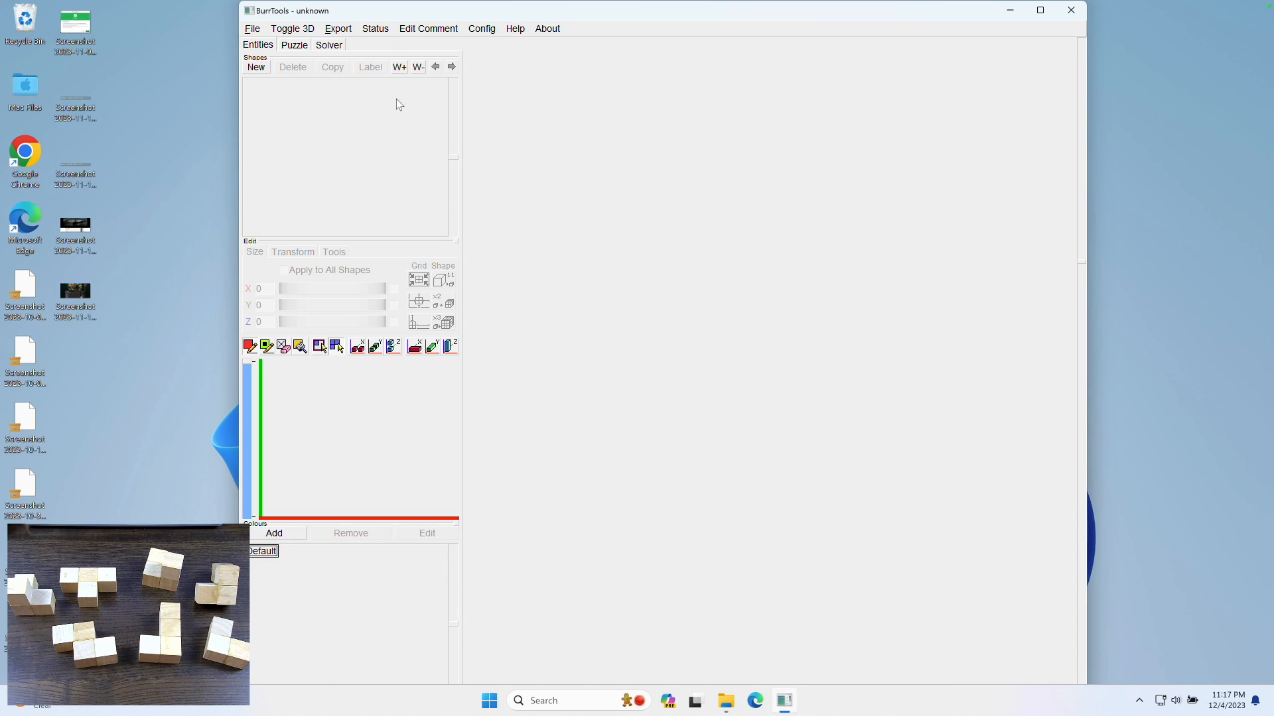
- Start a new puzzle via File > New, keeping the Brick space grid
{"action": "left_click", "coordinate": [252, 28]}
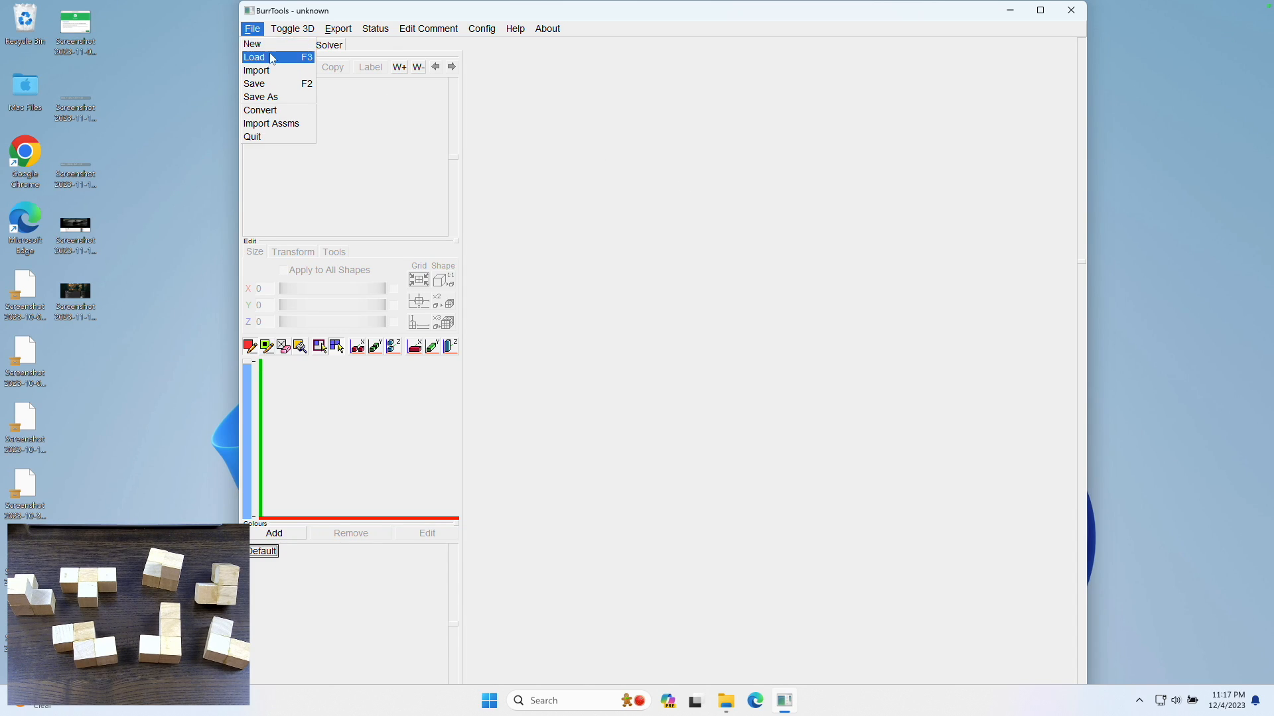
{"action": "left_click", "coordinate": [252, 28]}
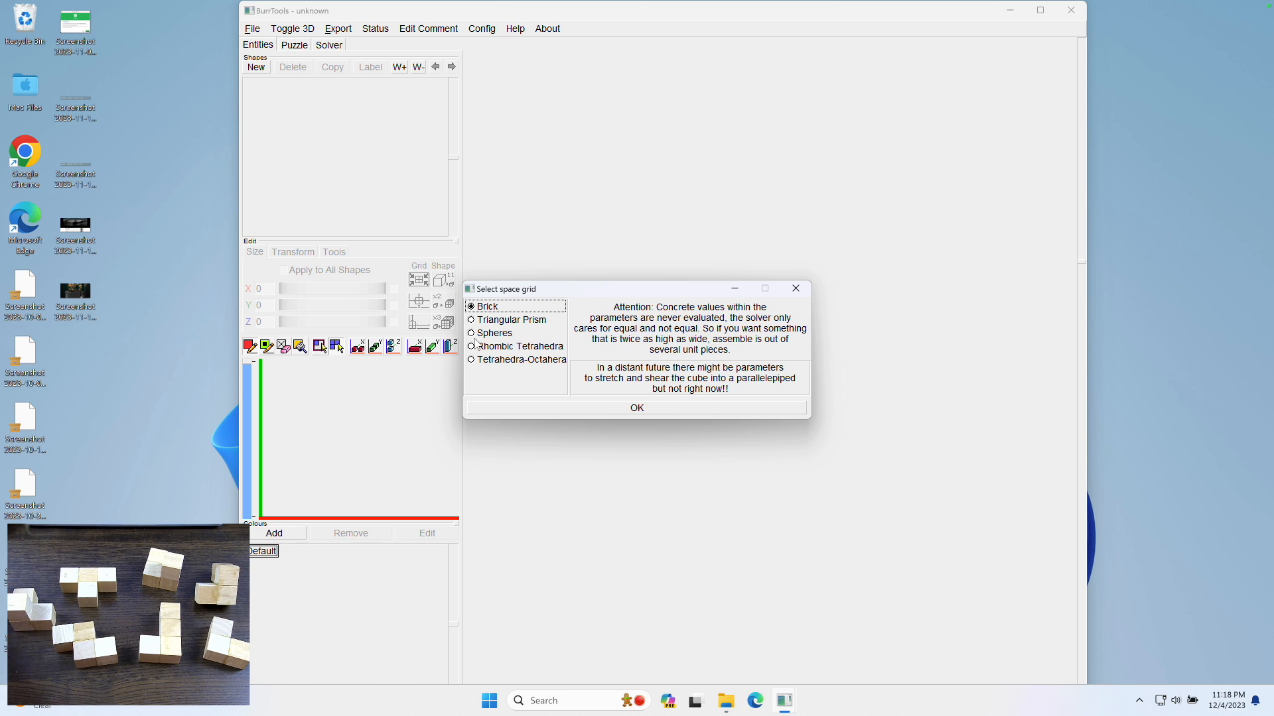
{"action": "mouse_move", "coordinate": [523, 385]}
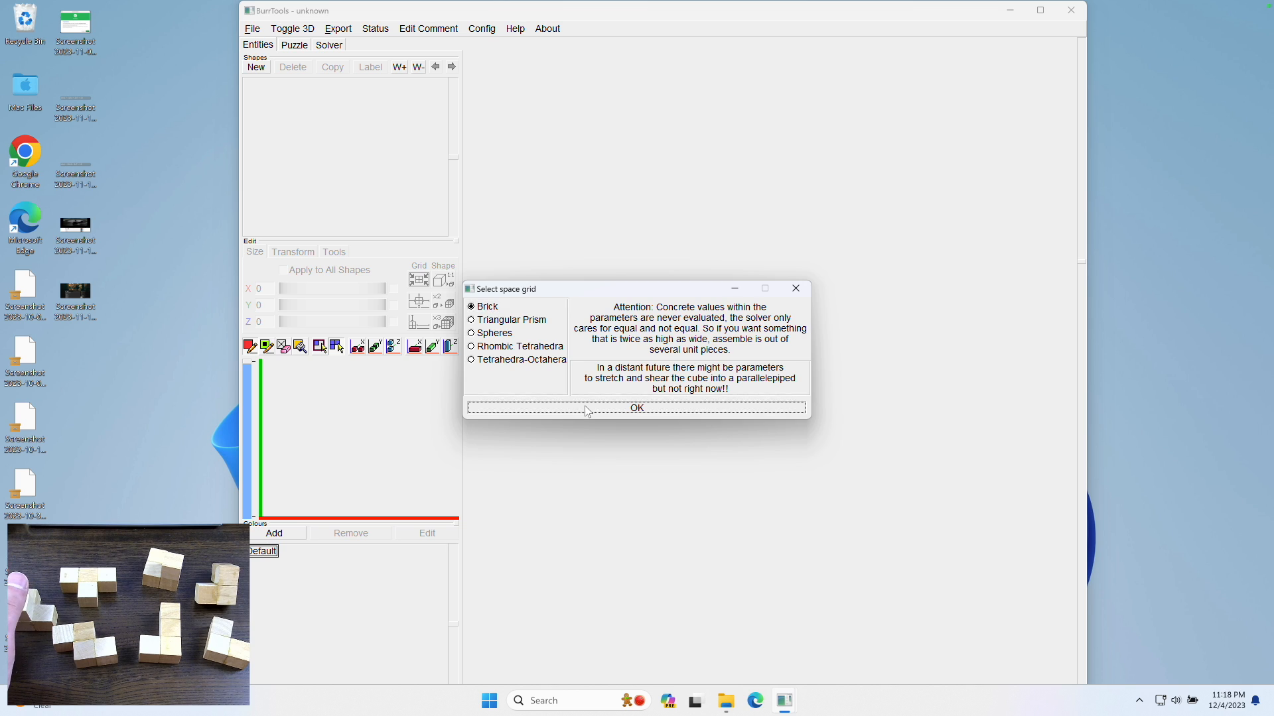
{"action": "left_click", "coordinate": [635, 408]}
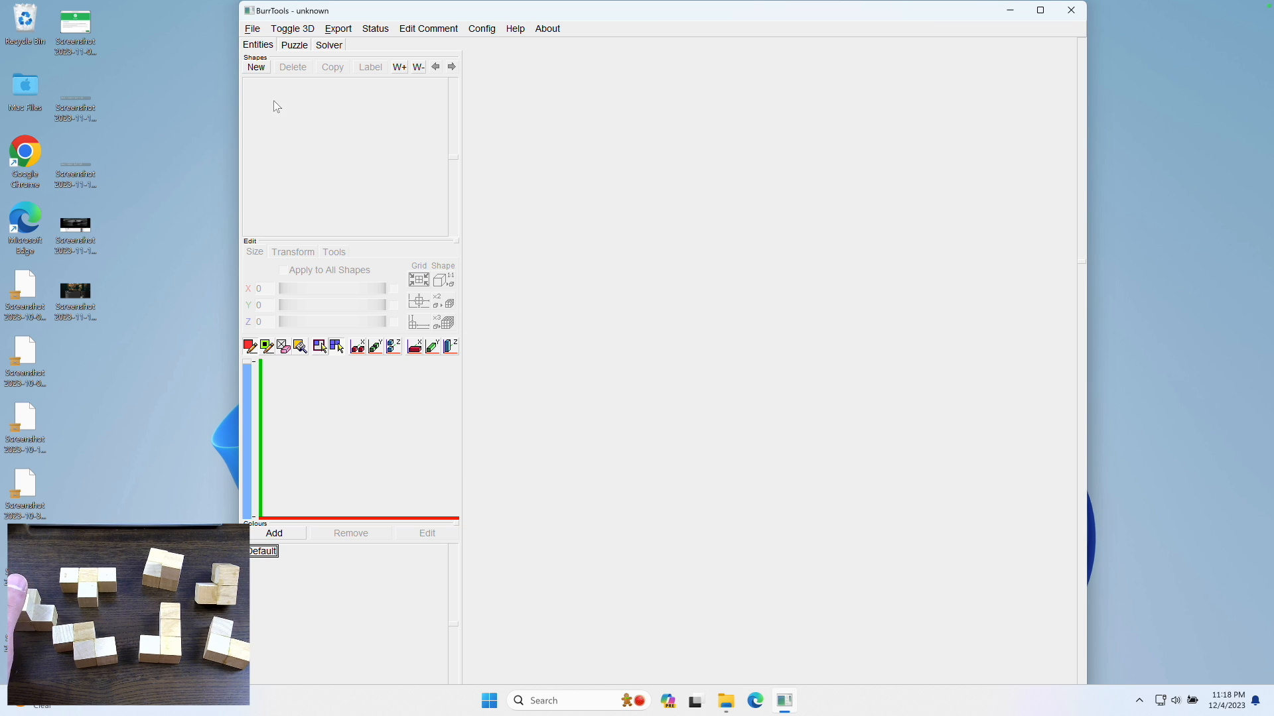
{"action": "mouse_move", "coordinate": [256, 67]}
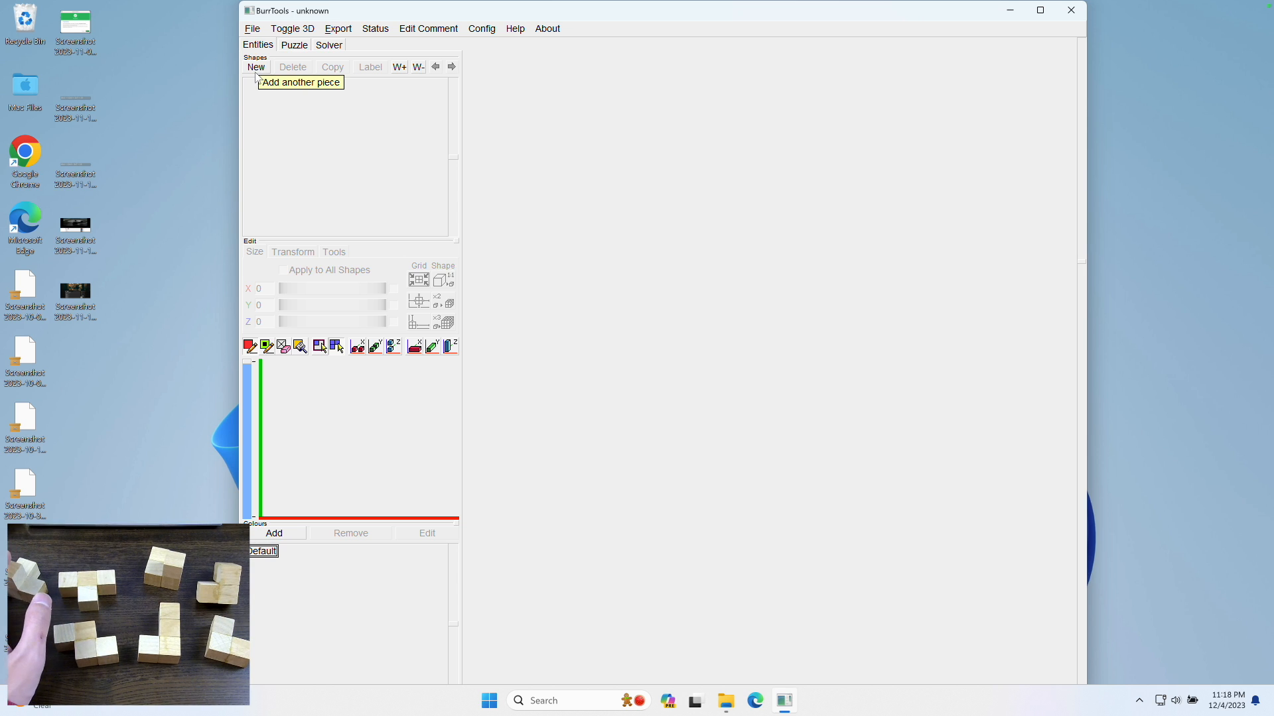
{"action": "mouse_move", "coordinate": [256, 67]}
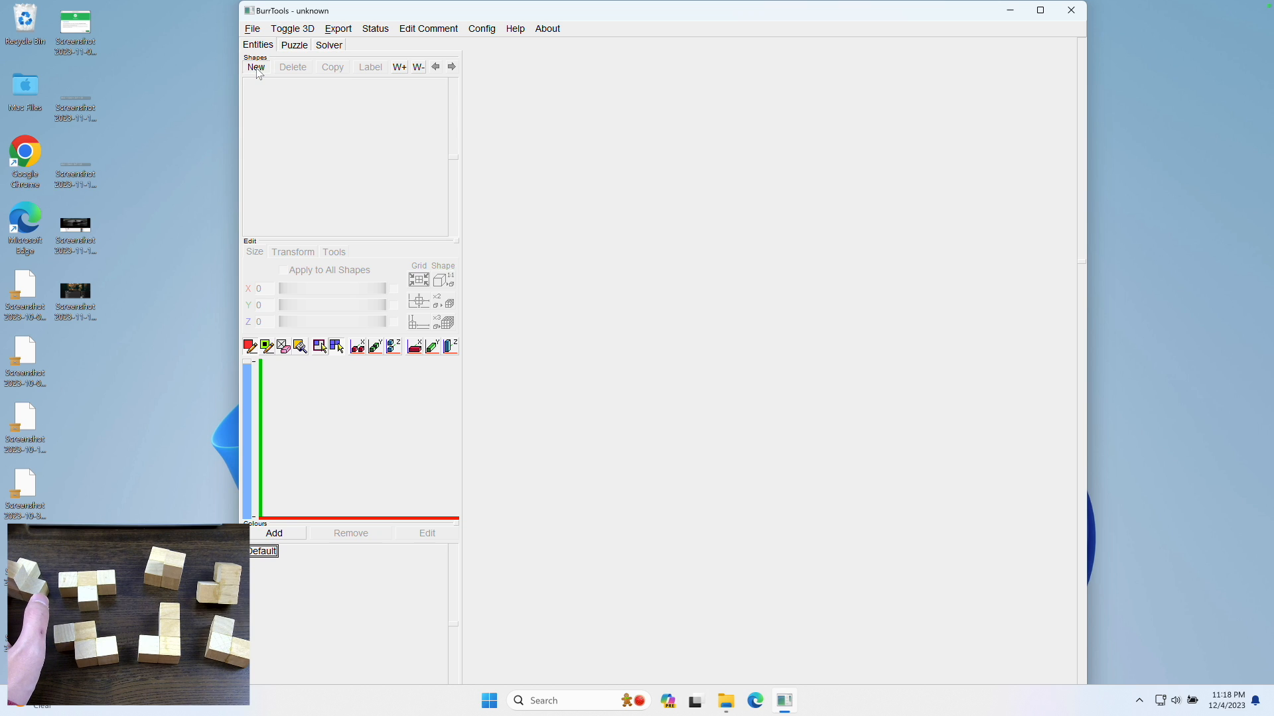
- Create shape S1 and fill a few grid cubes to form the first Soma piece
{"action": "left_click", "coordinate": [257, 66]}
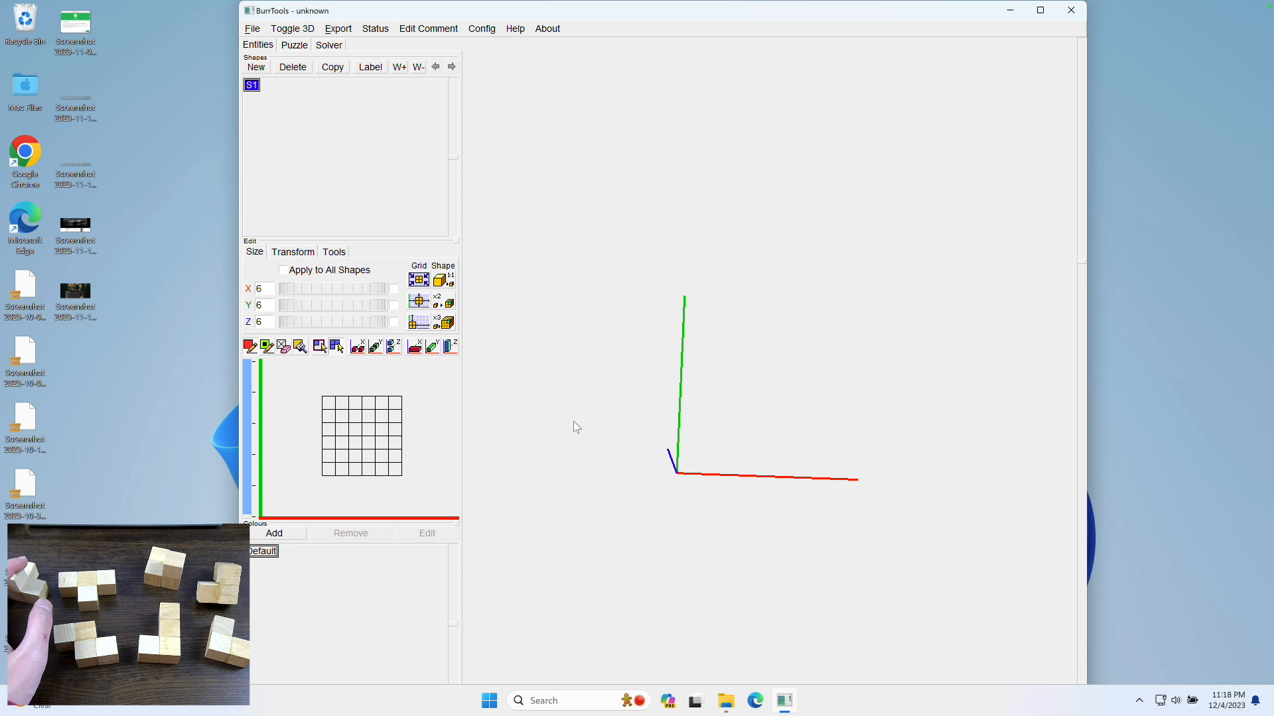
{"action": "left_click", "coordinate": [381, 443]}
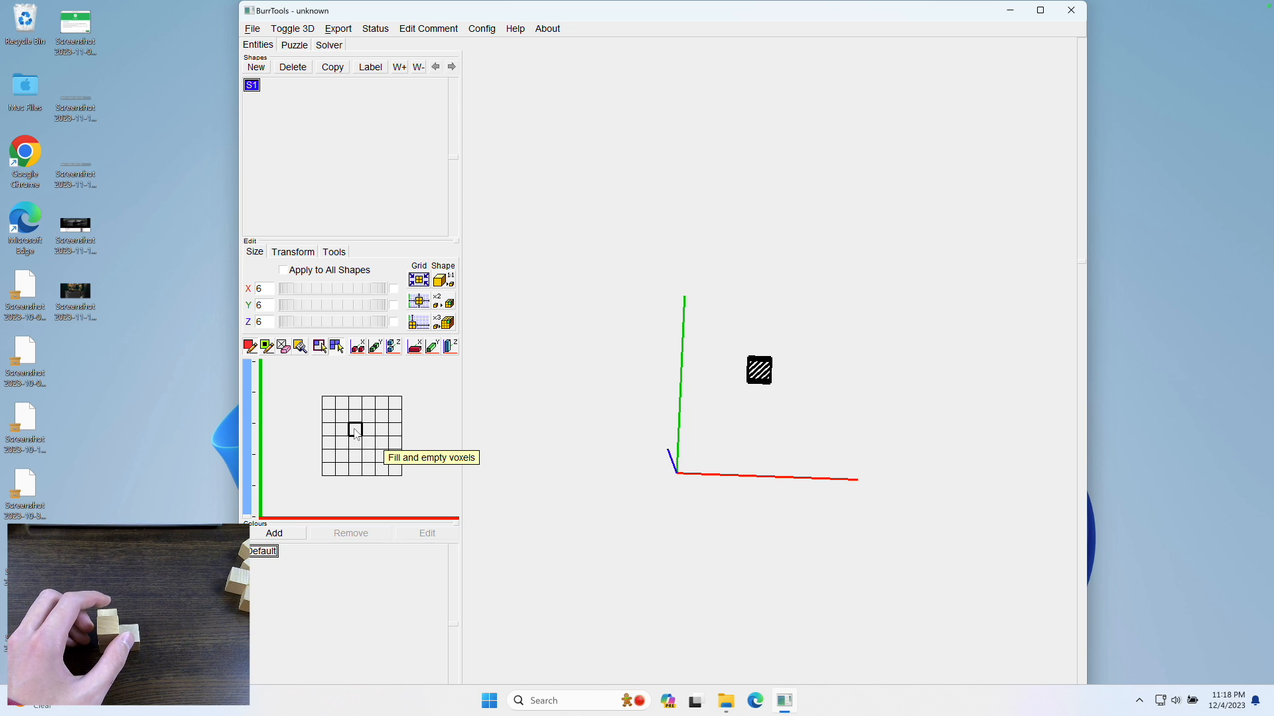
{"action": "left_click", "coordinate": [356, 444]}
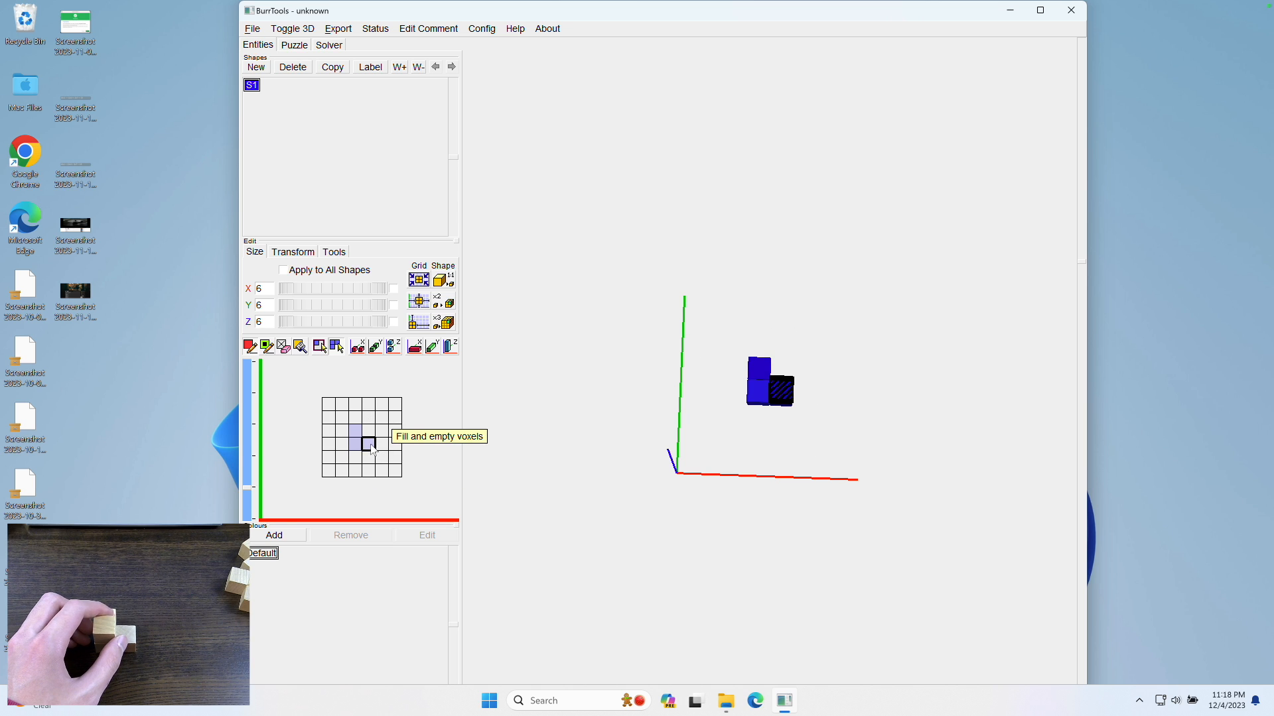
{"action": "left_click", "coordinate": [359, 444]}
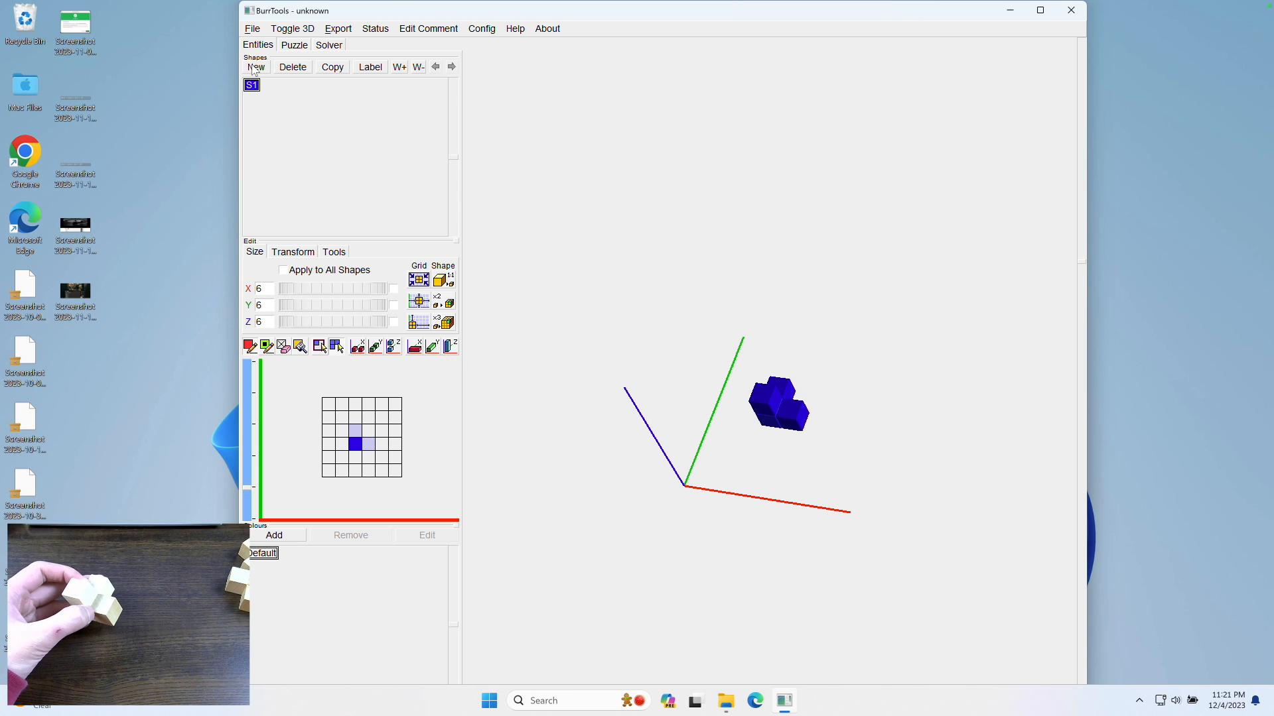
- Add the remaining shape and browse S3, S7 and the green cube S8 in the 3D view
{"action": "left_click", "coordinate": [255, 67]}
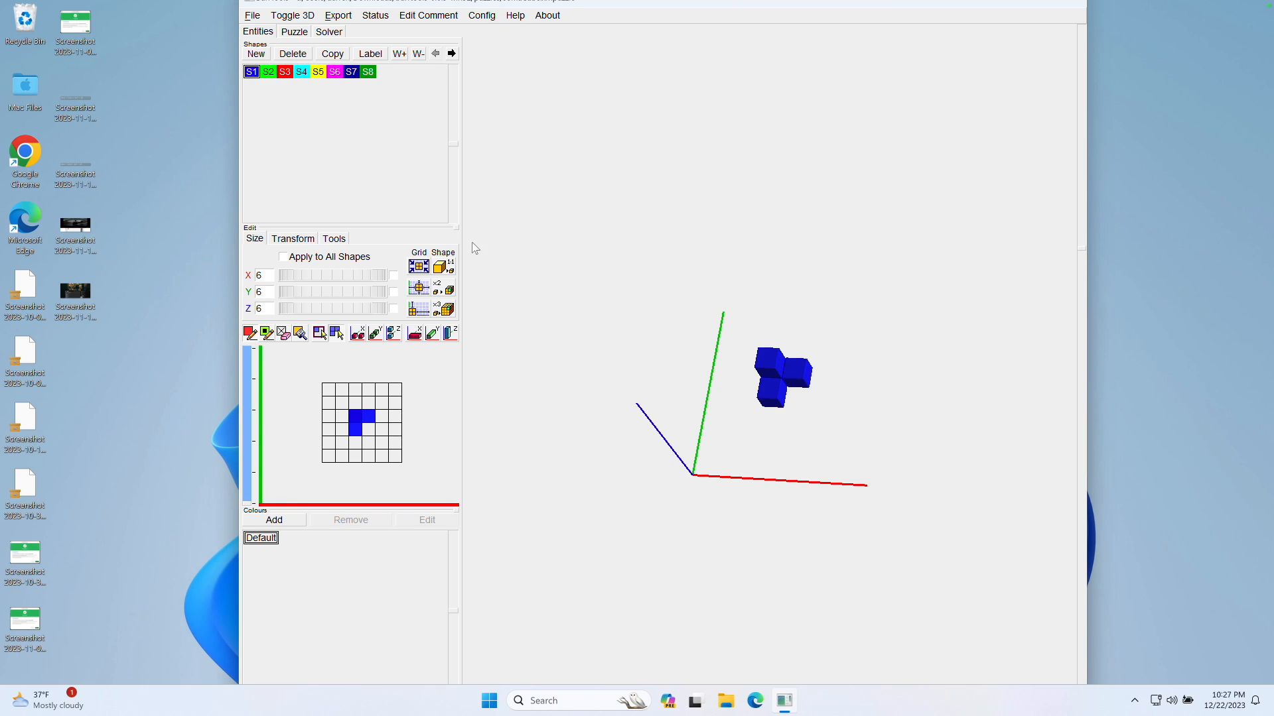
{"action": "left_click", "coordinate": [301, 71]}
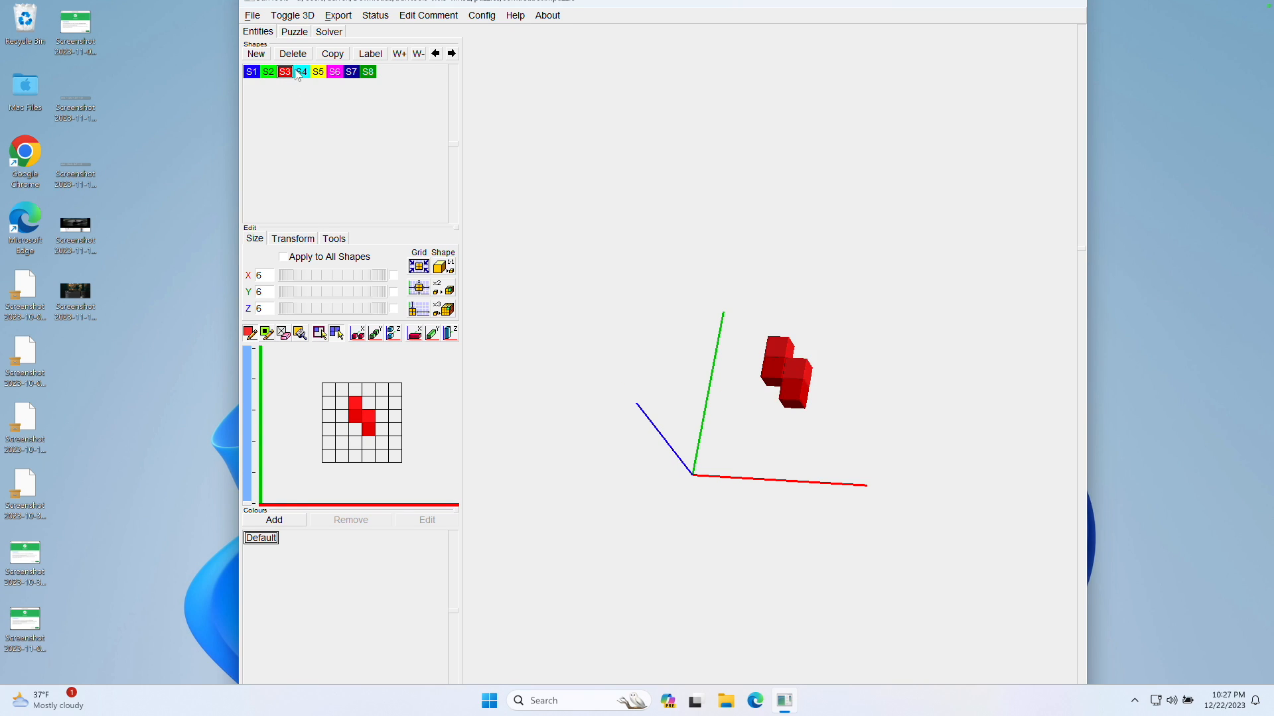
{"action": "left_click", "coordinate": [367, 72]}
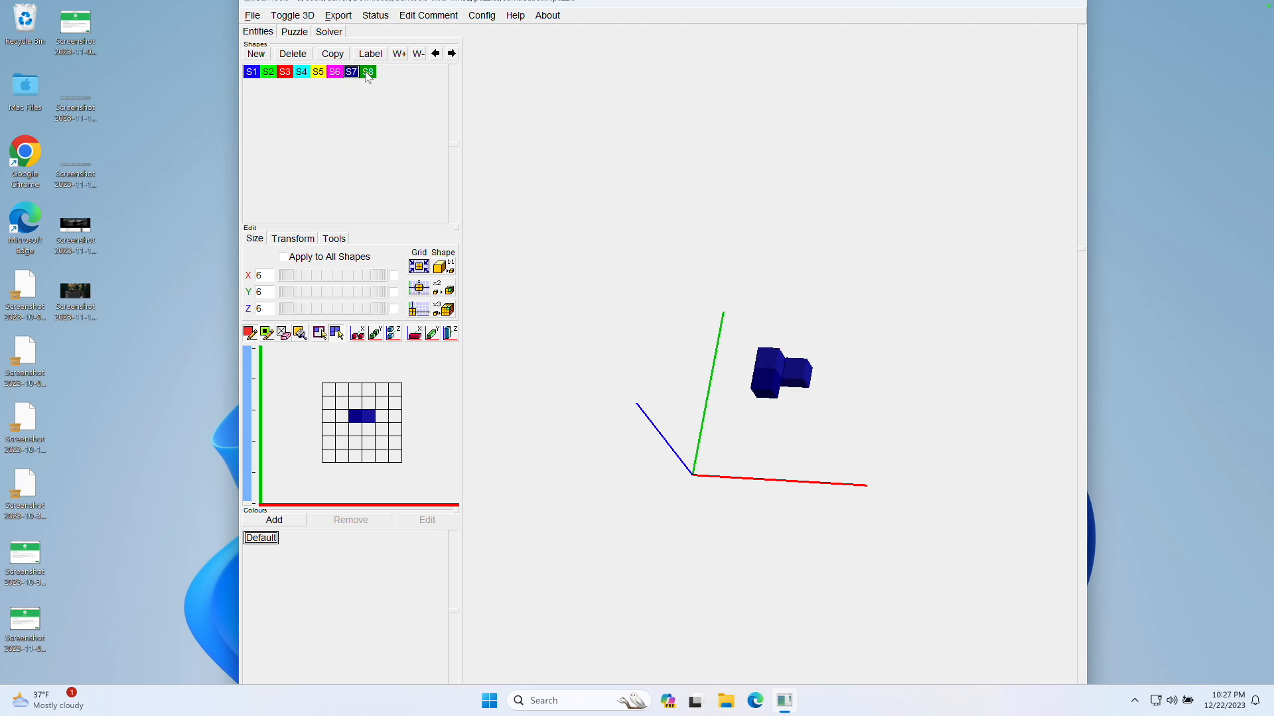
{"action": "left_click", "coordinate": [367, 72]}
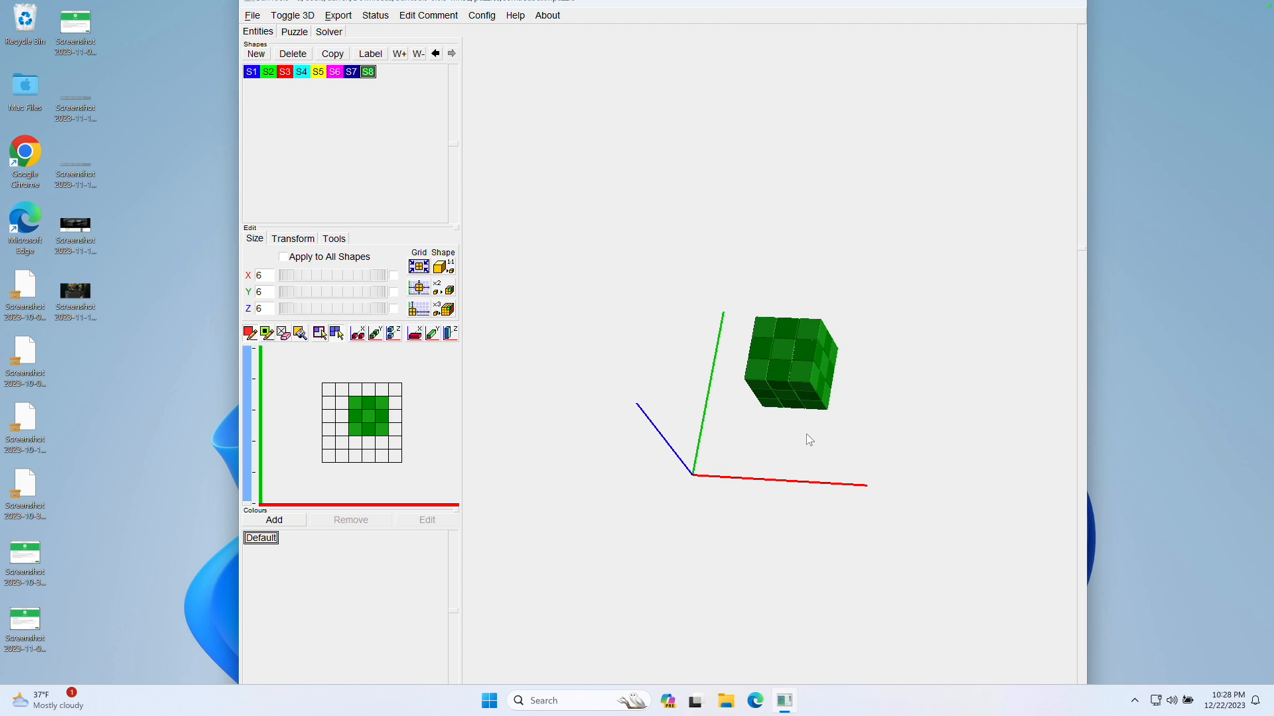
{"action": "mouse_move", "coordinate": [792, 382]}
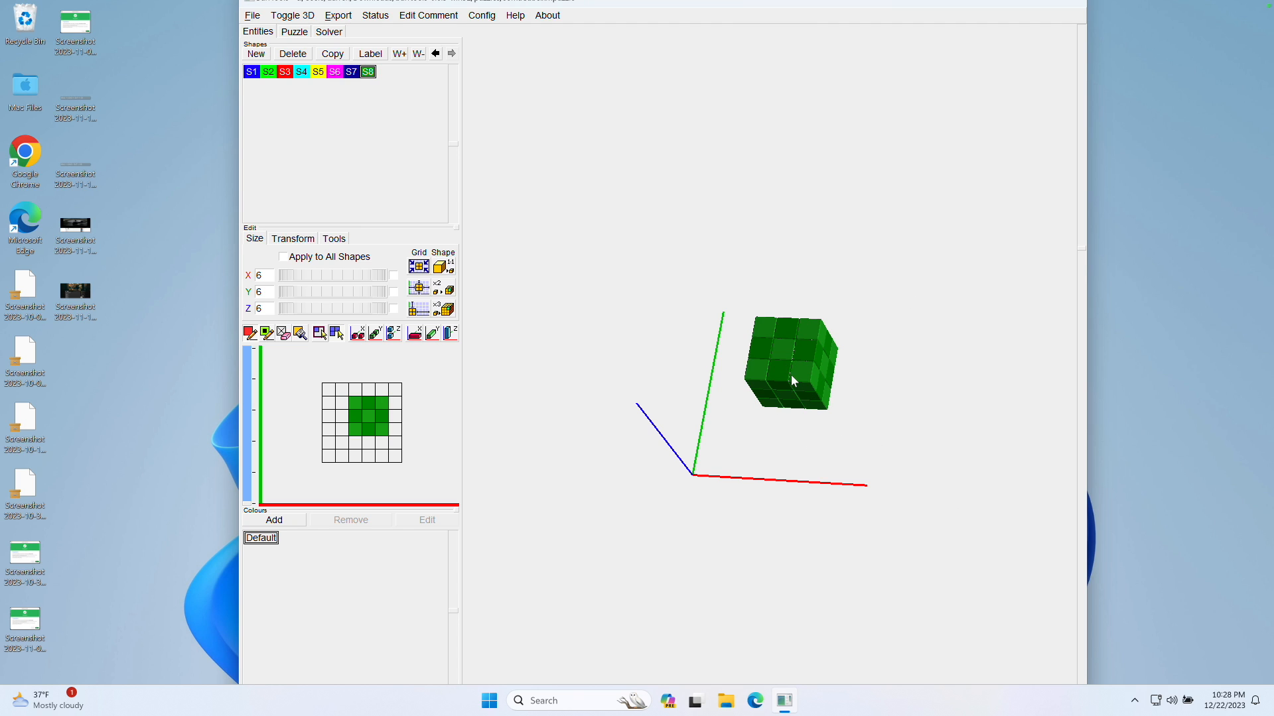
{"action": "mouse_move", "coordinate": [764, 373]}
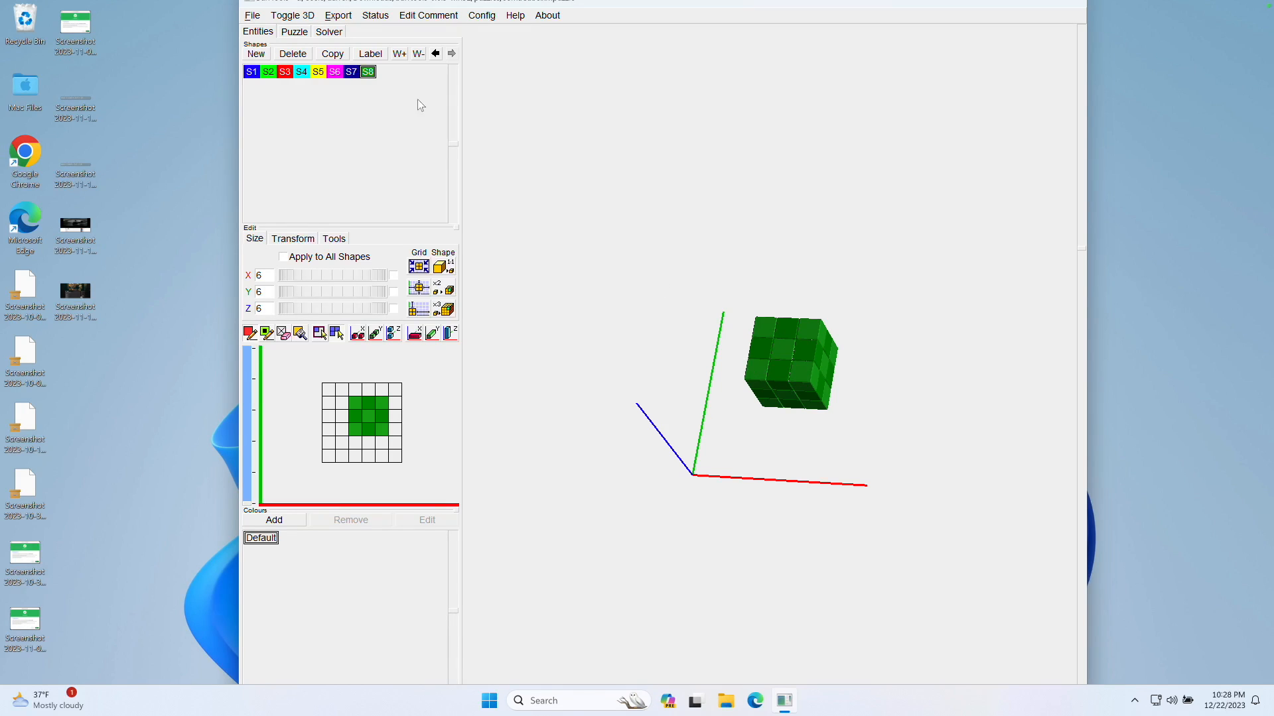
- Create problem P1 with cube S8 as the result and all other shapes added once as pieces
{"action": "left_click", "coordinate": [295, 30]}
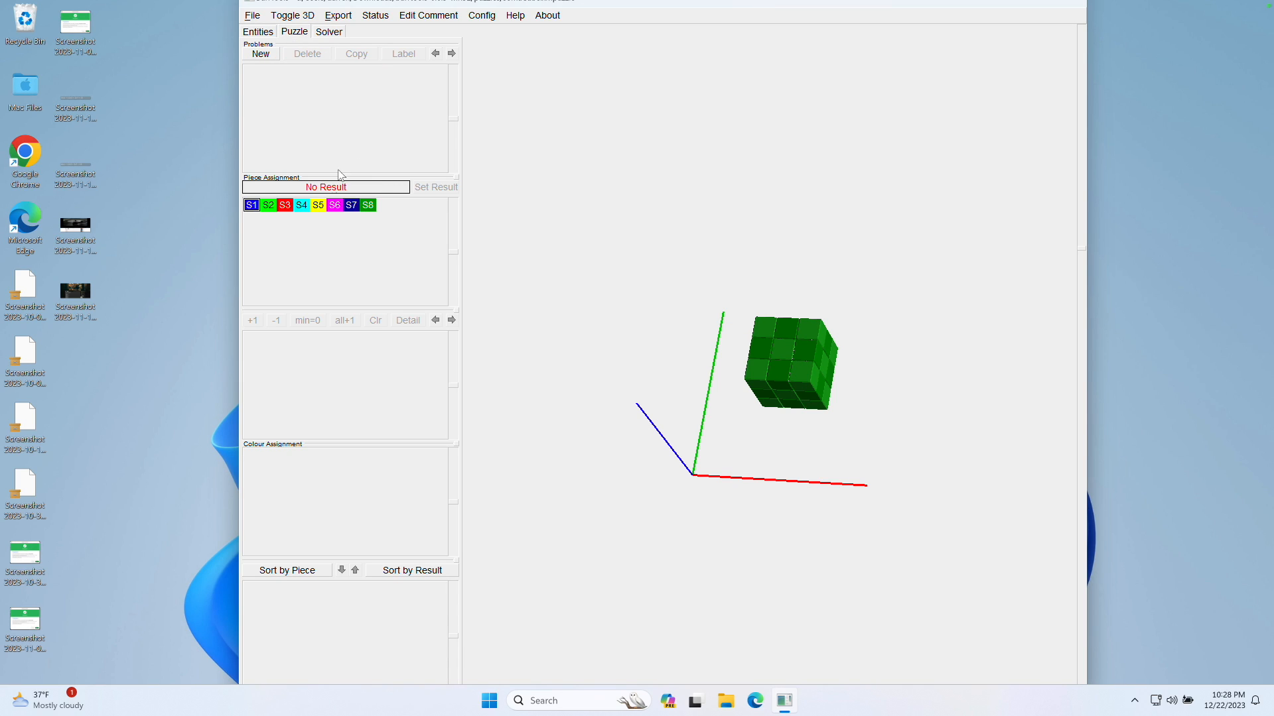
{"action": "left_click", "coordinate": [260, 53]}
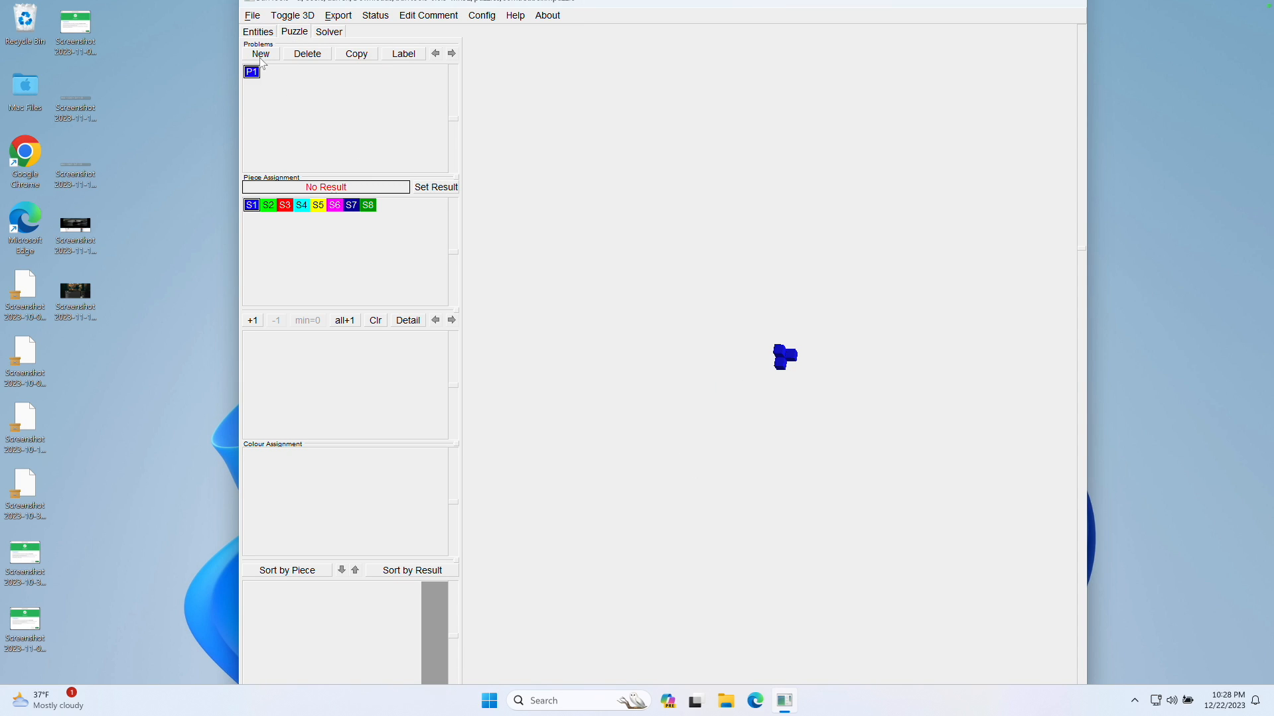
{"action": "mouse_move", "coordinate": [368, 204]}
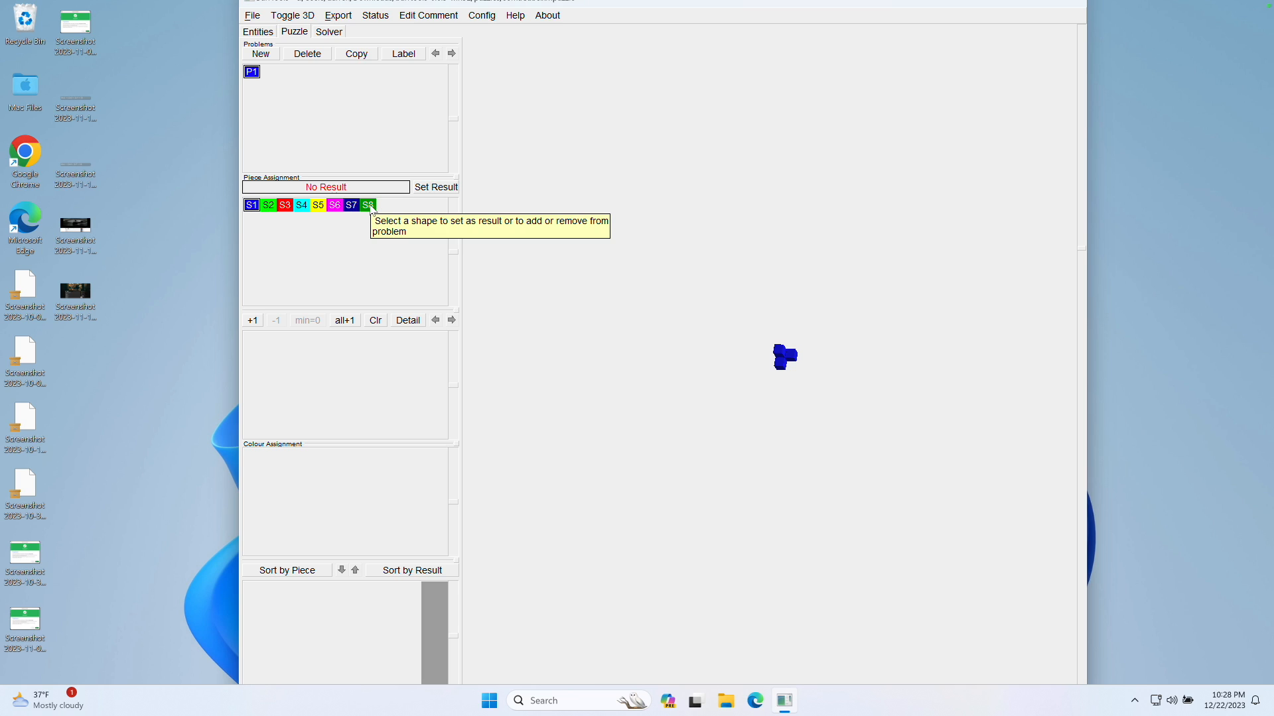
{"action": "left_click", "coordinate": [367, 205]}
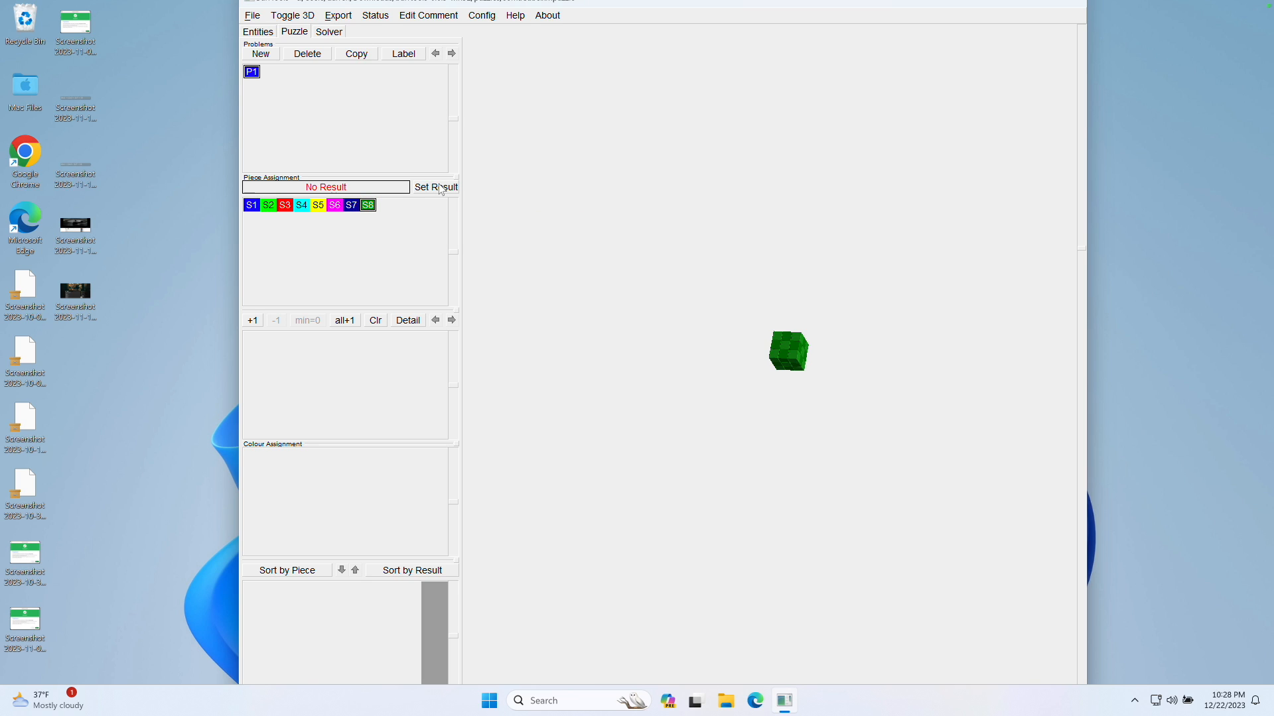
{"action": "mouse_move", "coordinate": [436, 187]}
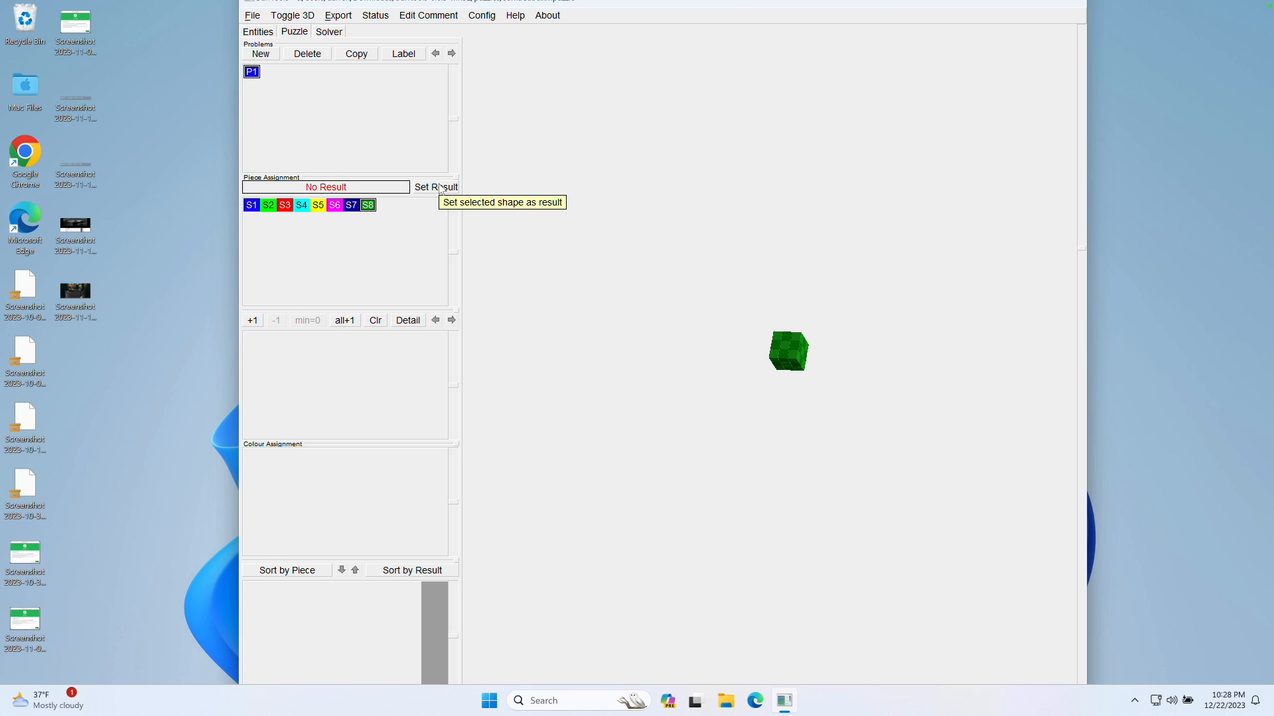
{"action": "left_click", "coordinate": [436, 188]}
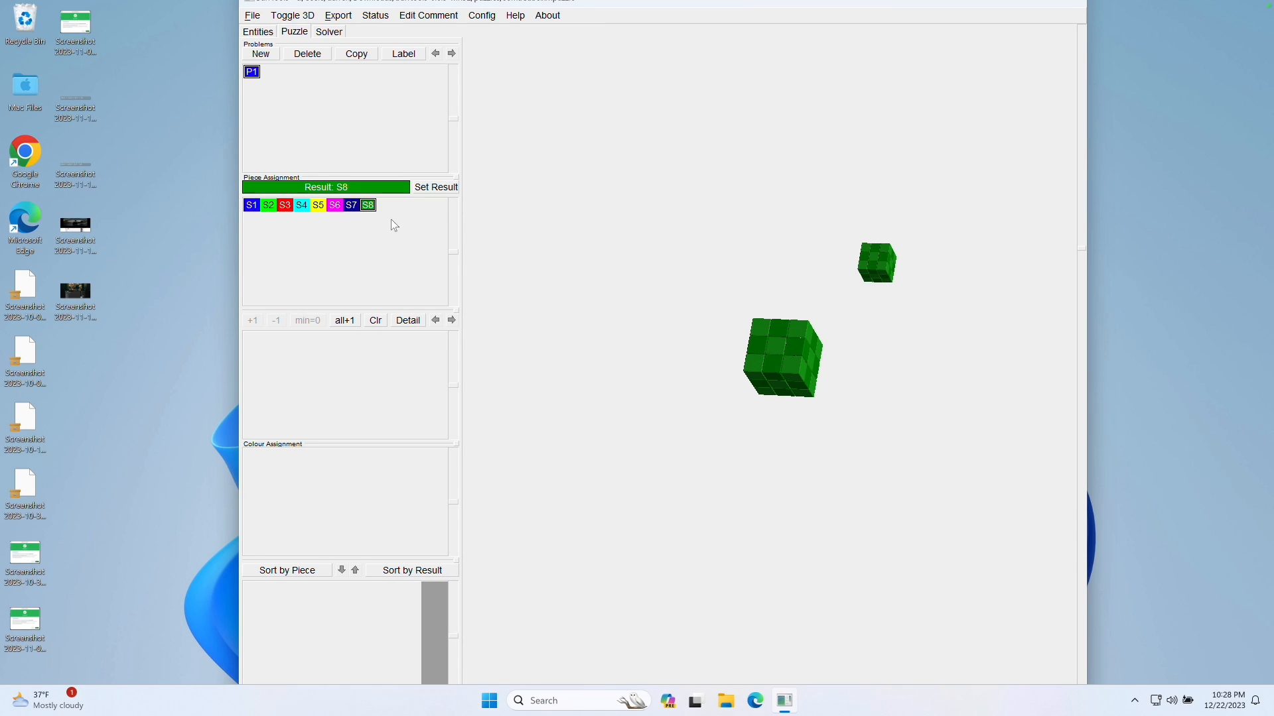
{"action": "mouse_move", "coordinate": [345, 319]}
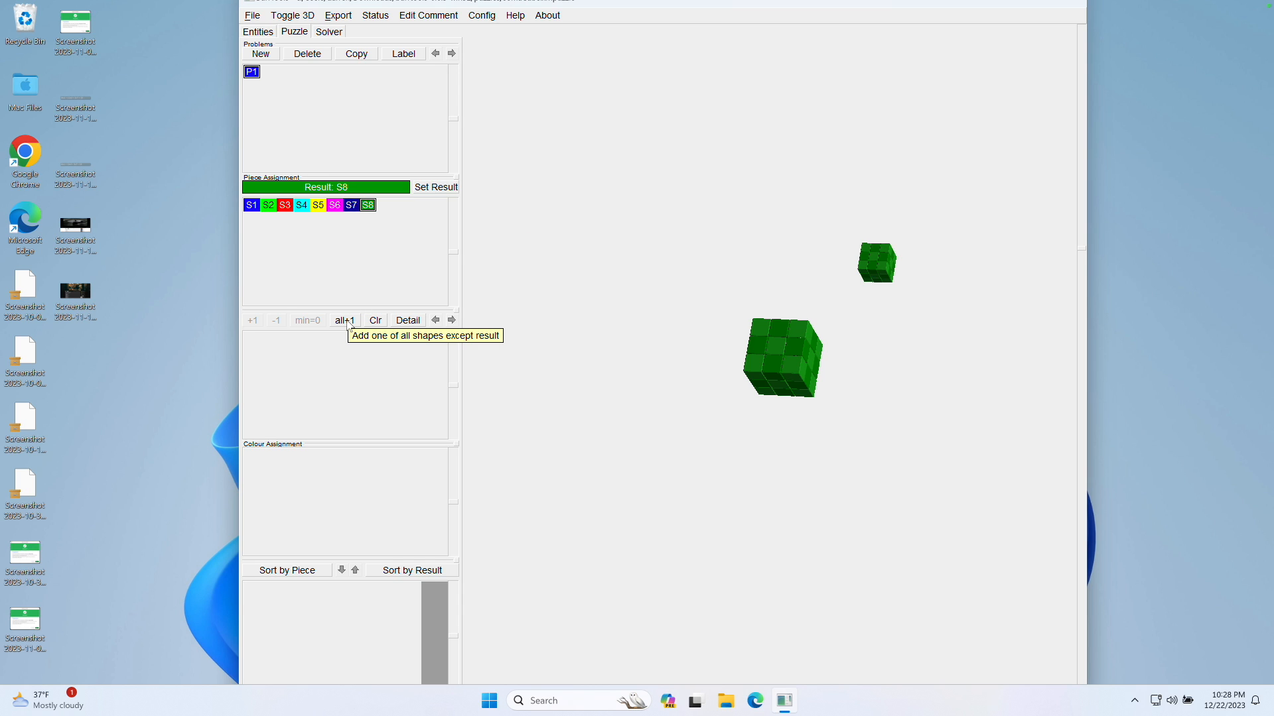
{"action": "left_click", "coordinate": [342, 320]}
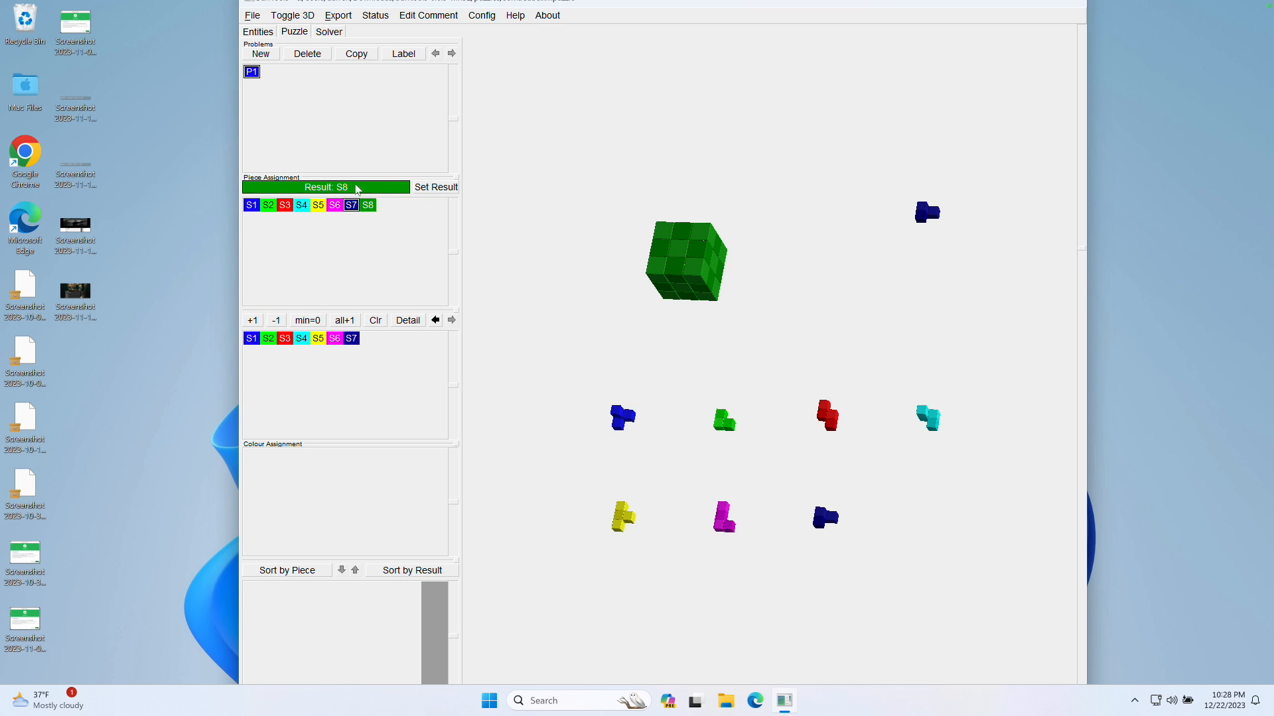
{"action": "mouse_move", "coordinate": [301, 204]}
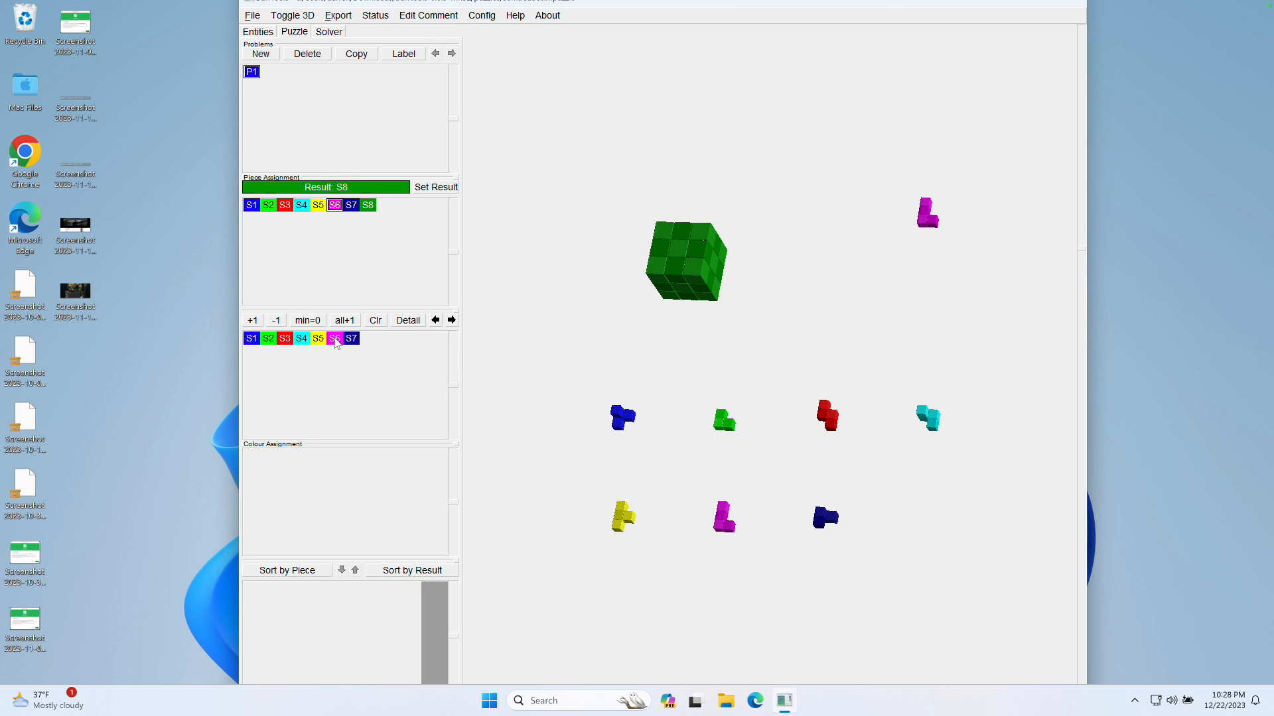
{"action": "left_click", "coordinate": [367, 204]}
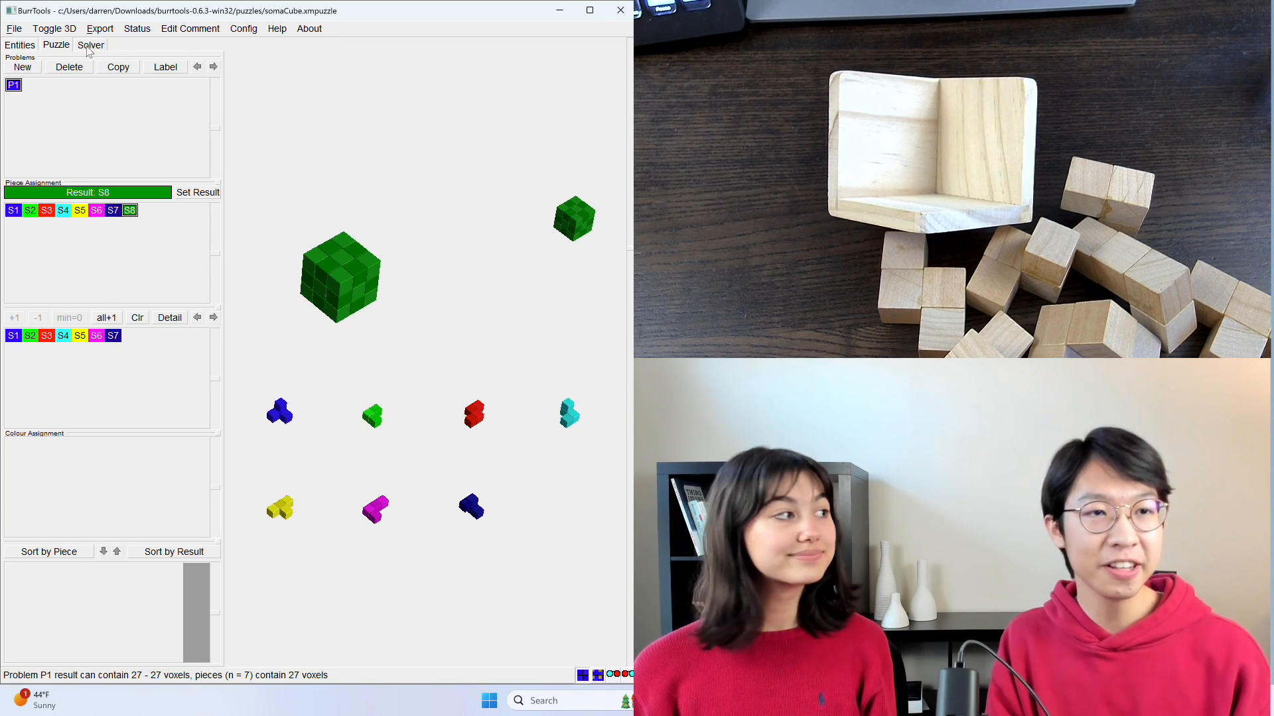
- Run the solver with Disassemble ticked, finishing with 240 assemblies of the Soma cube
{"action": "left_click", "coordinate": [90, 45]}
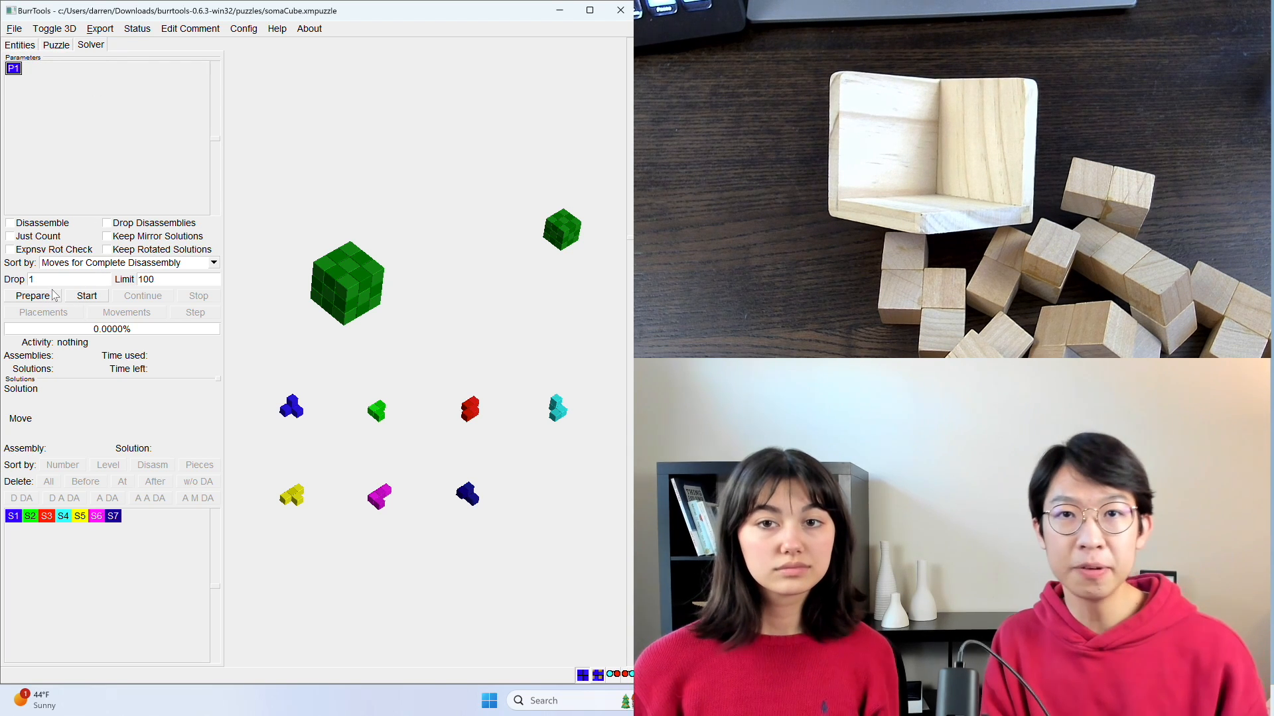
{"action": "mouse_move", "coordinate": [87, 295]}
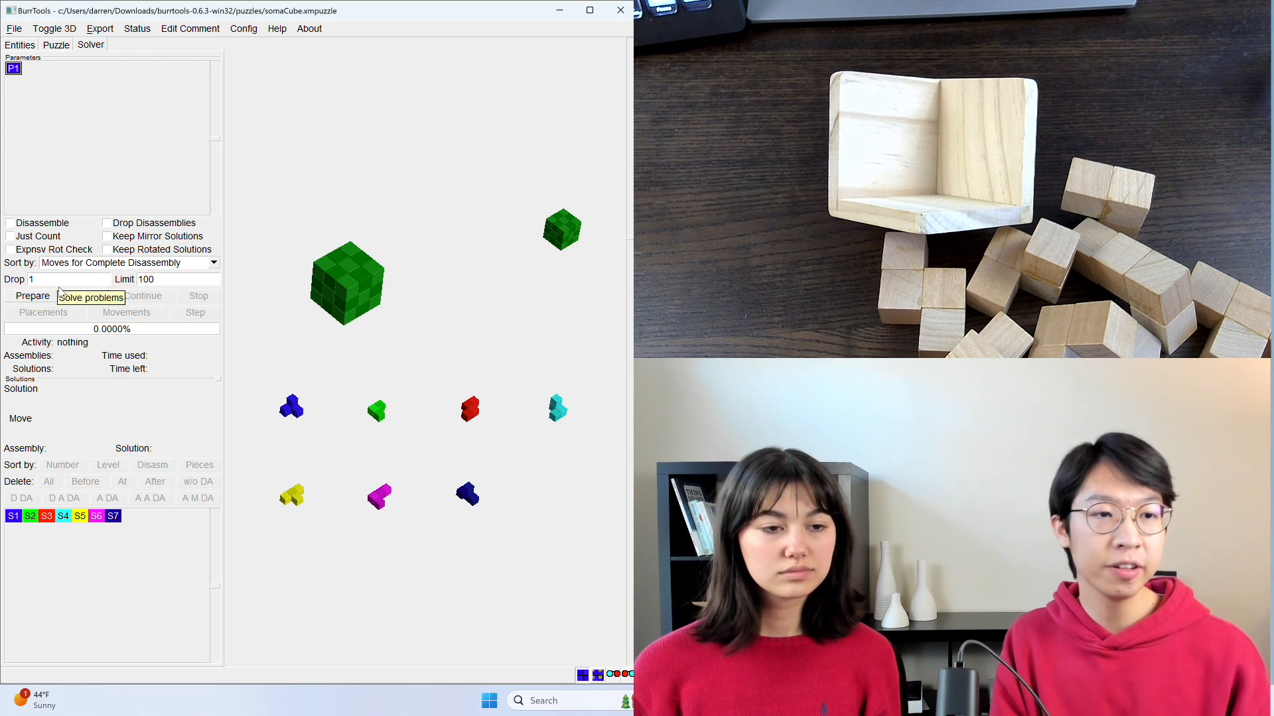
{"action": "left_click", "coordinate": [9, 223]}
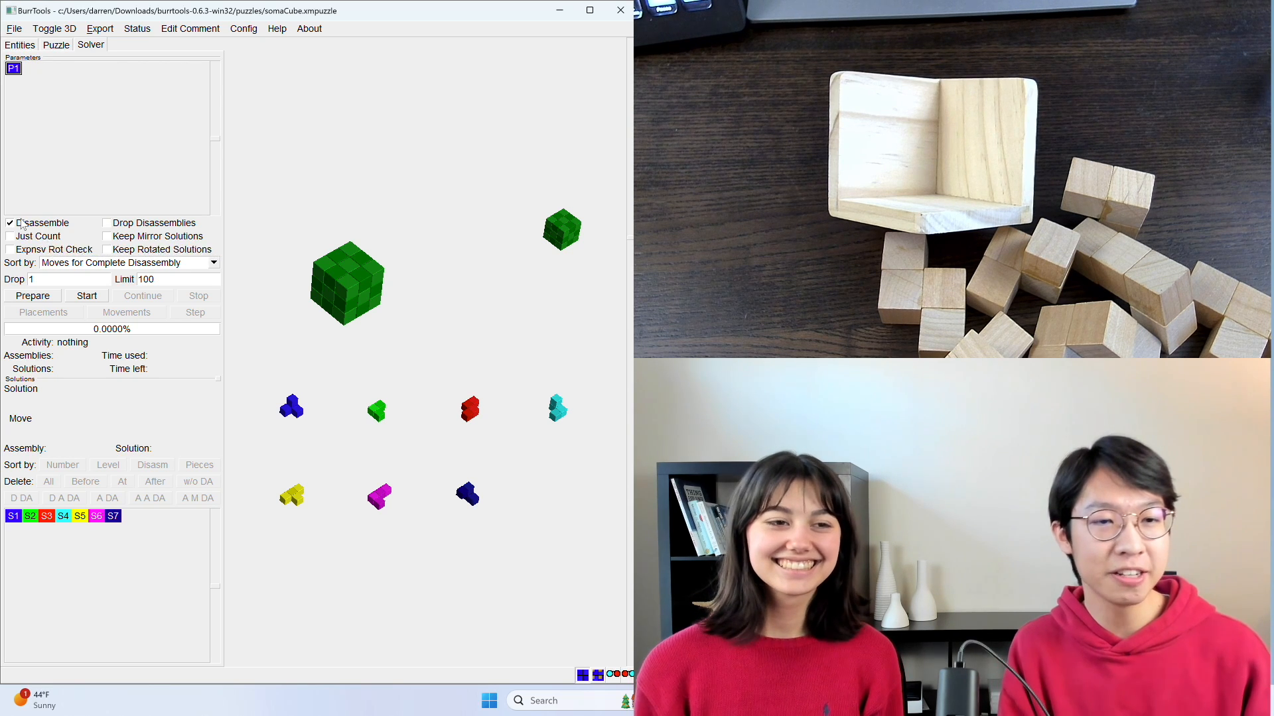
{"action": "mouse_move", "coordinate": [11, 223]}
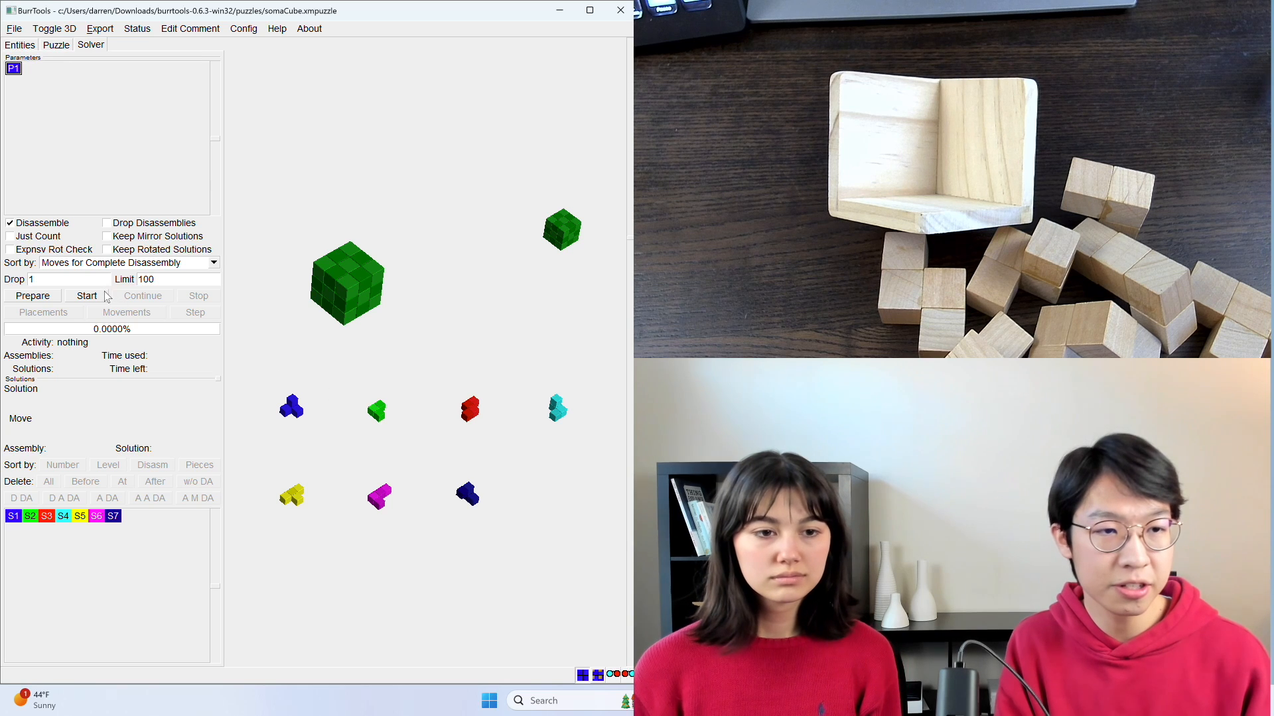
{"action": "left_click", "coordinate": [86, 295]}
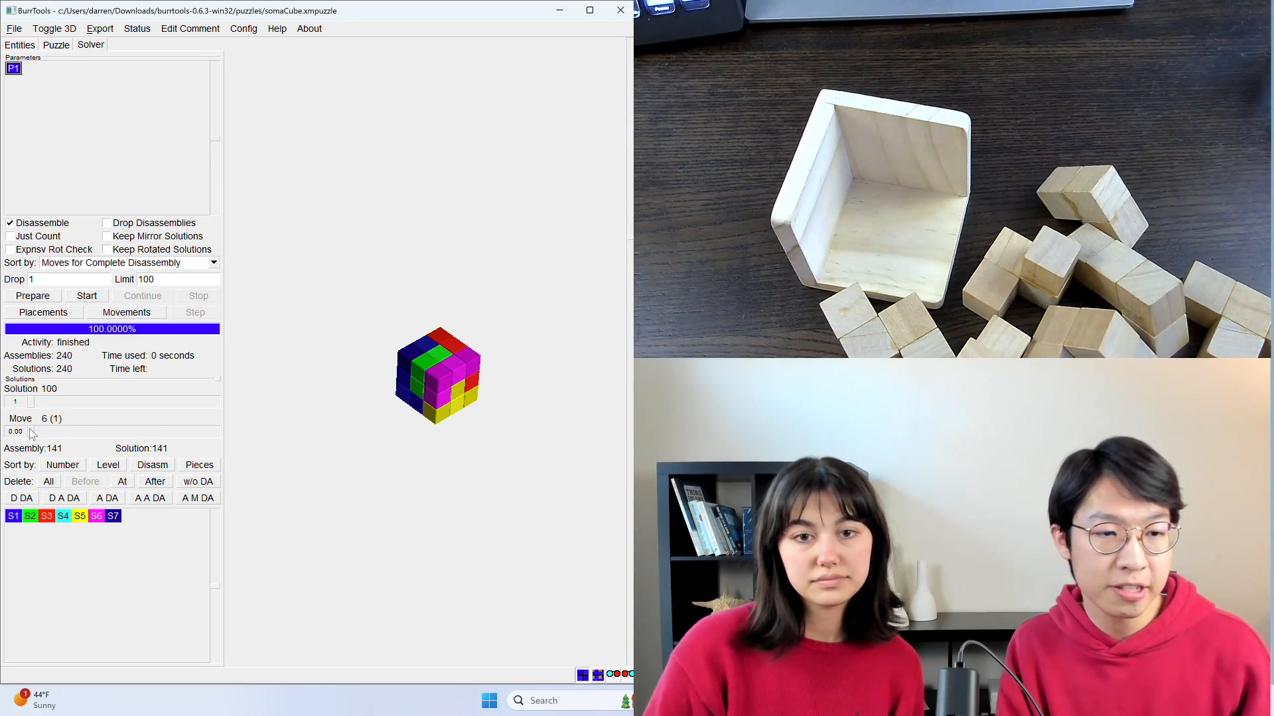
- Drag the disassembly slider to animate the solved cube coming apart
{"action": "left_click_drag", "start_coordinate": [32, 430], "coordinate": [201, 430]}
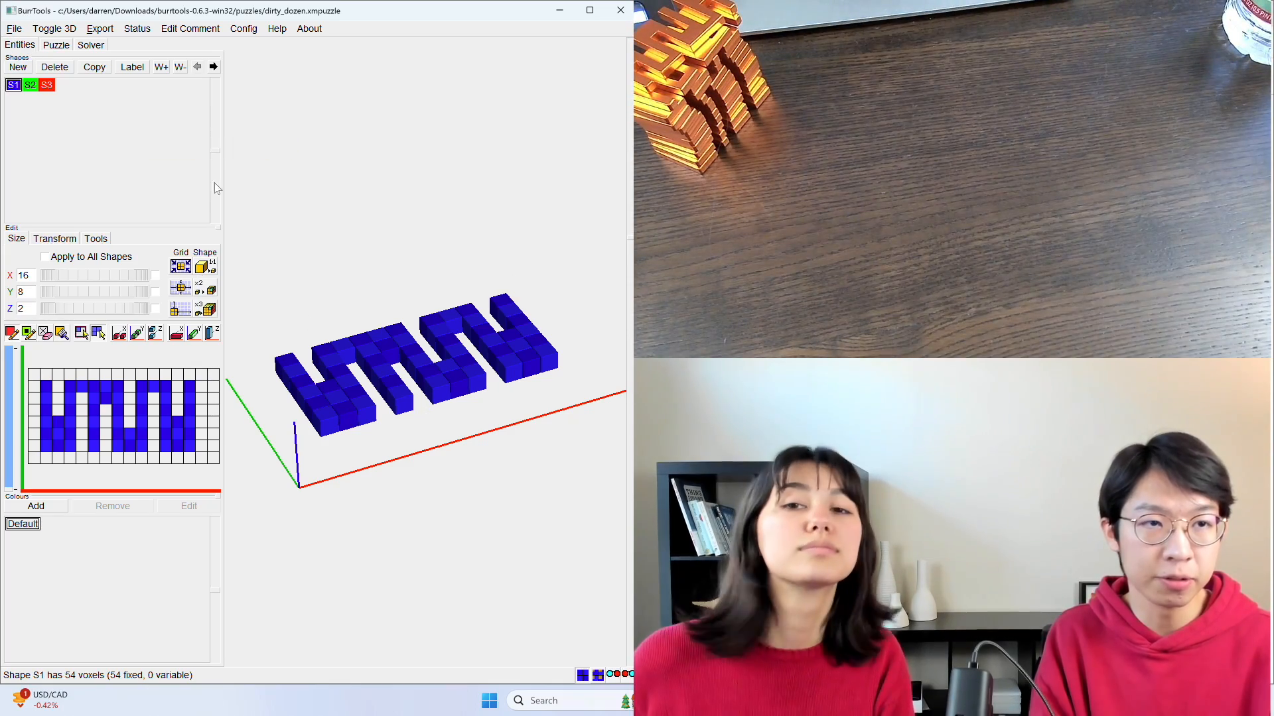
- Show the Dirty Dozen solver results: 2 assemblies, 1 solution, assembled blue block displayed
{"action": "left_click", "coordinate": [55, 45]}
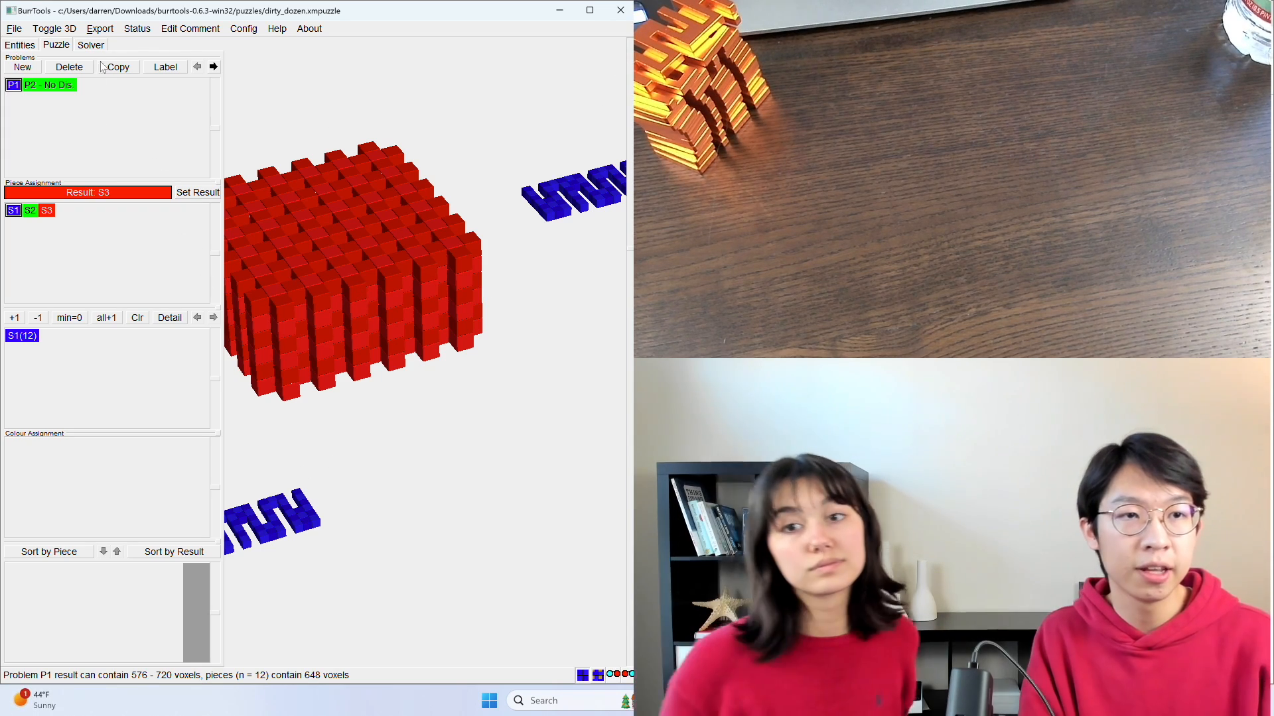
{"action": "left_click", "coordinate": [91, 45]}
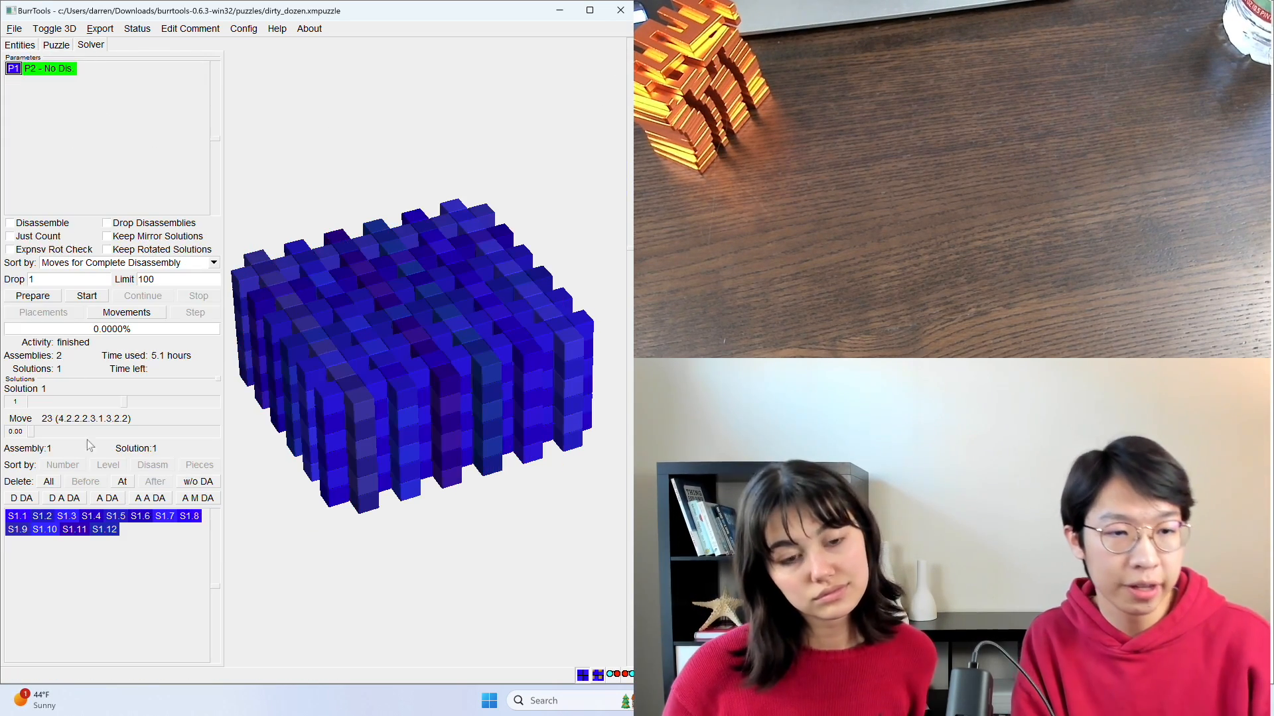
{"action": "mouse_move", "coordinate": [31, 432]}
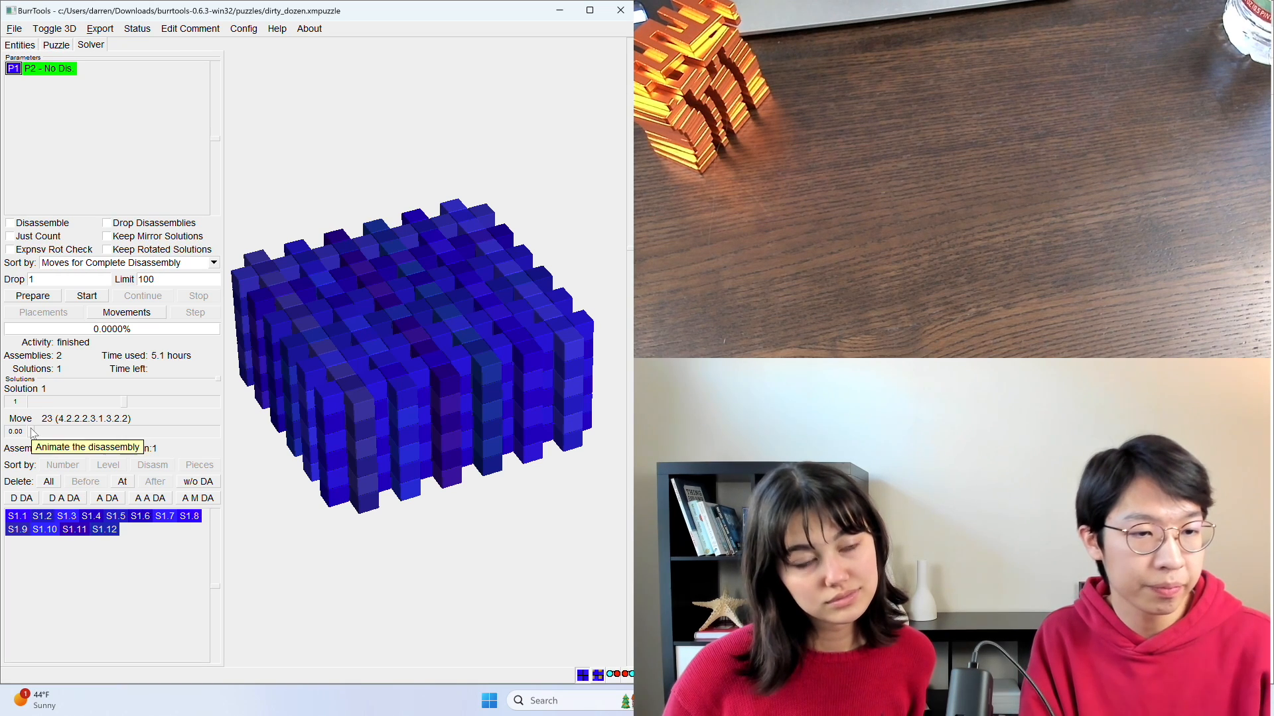